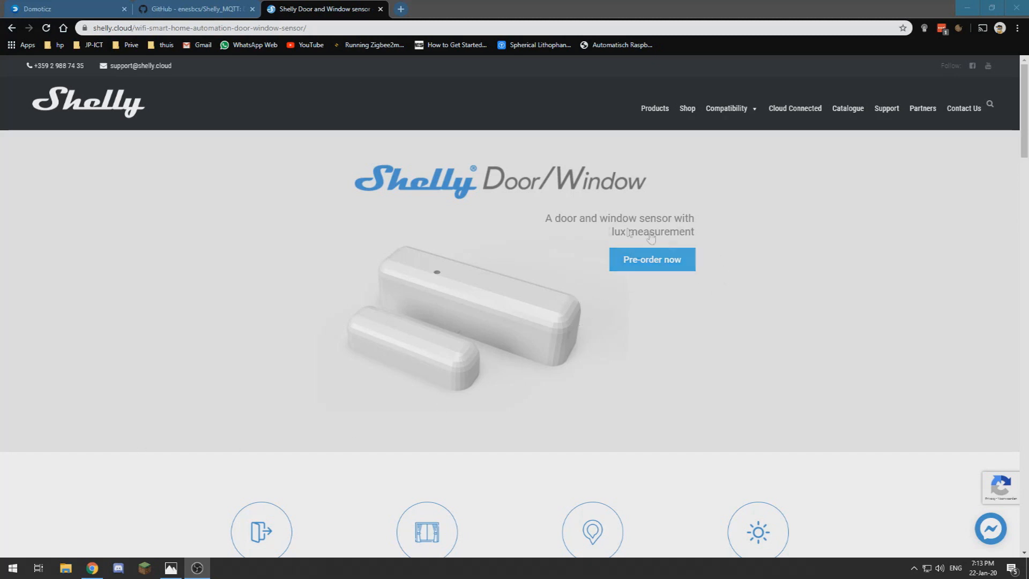
{"action": "mouse_move", "coordinate": [787, 340]}
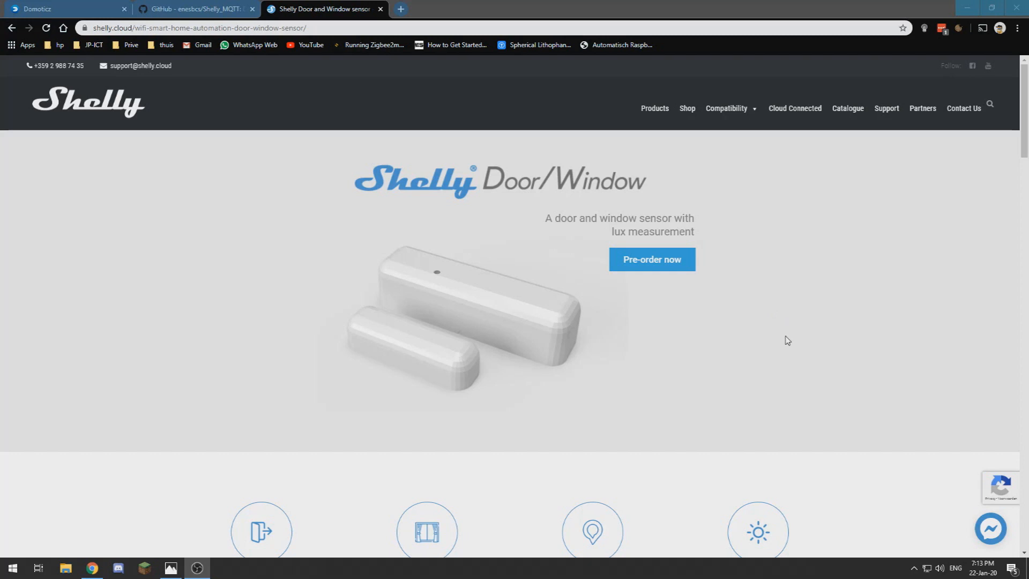
{"action": "mouse_move", "coordinate": [778, 335]}
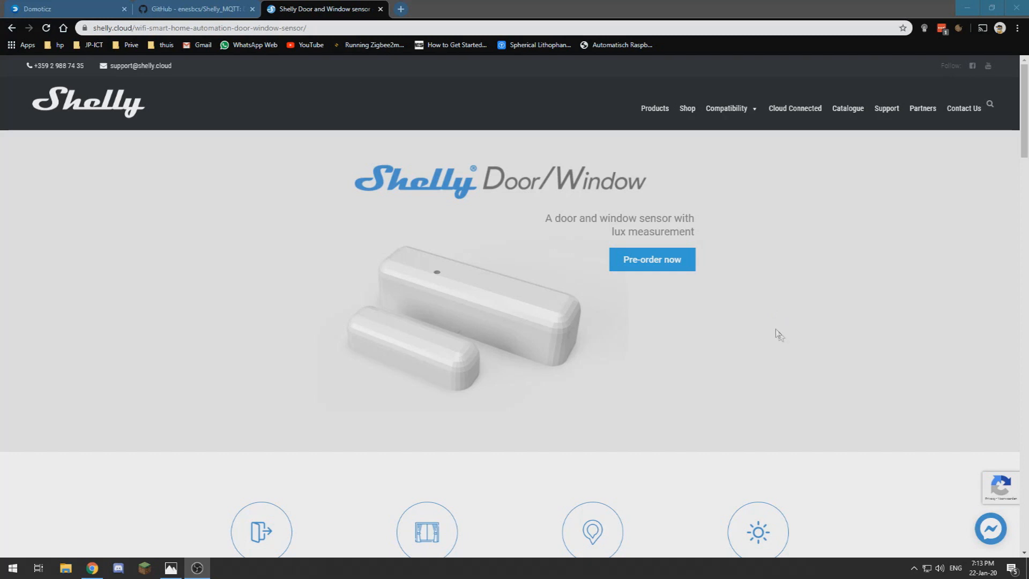
Step: Scroll the Shelly Door/Window page past features and battery life to the compatibility logos
{"action": "scroll", "scroll_direction": "down", "scroll_amount": 3}
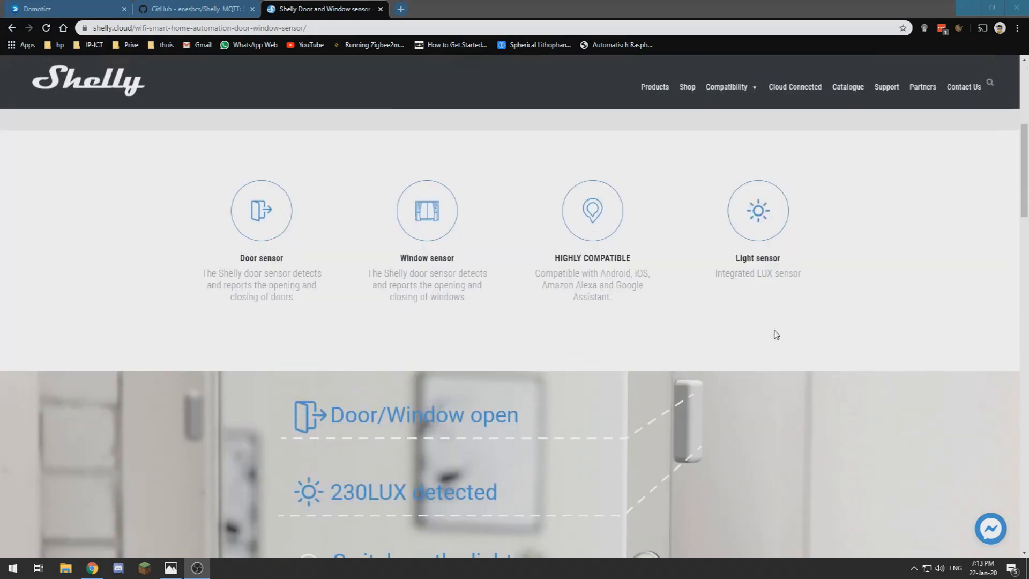
{"action": "mouse_move", "coordinate": [476, 343]}
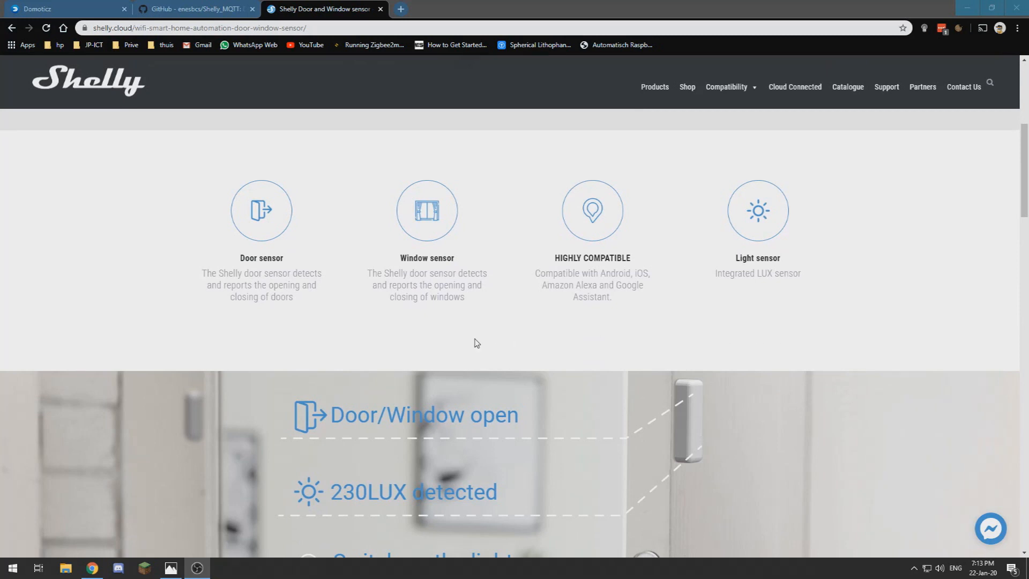
{"action": "scroll", "scroll_direction": "down", "scroll_amount": 3}
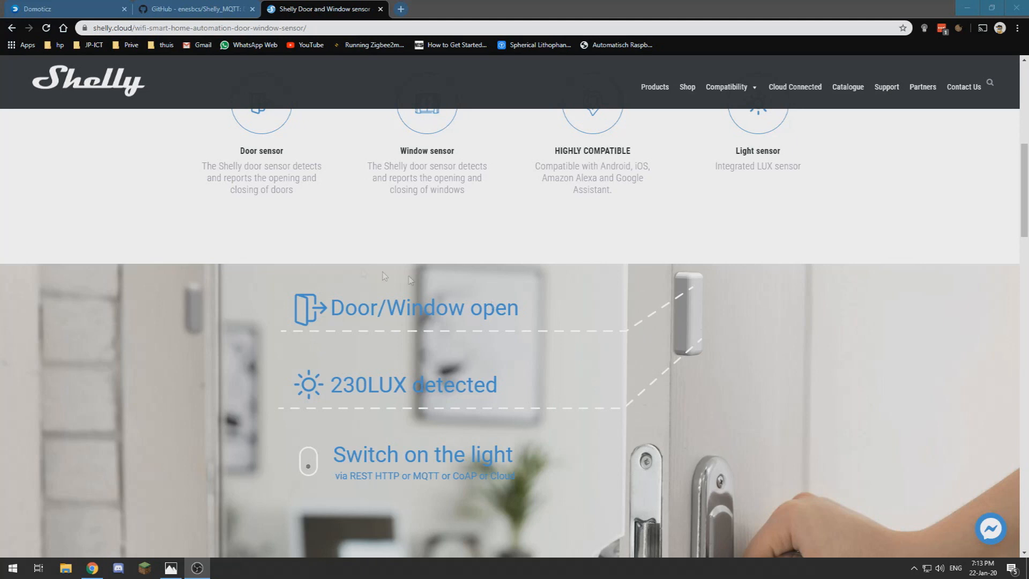
{"action": "scroll", "scroll_direction": "down", "scroll_amount": 3}
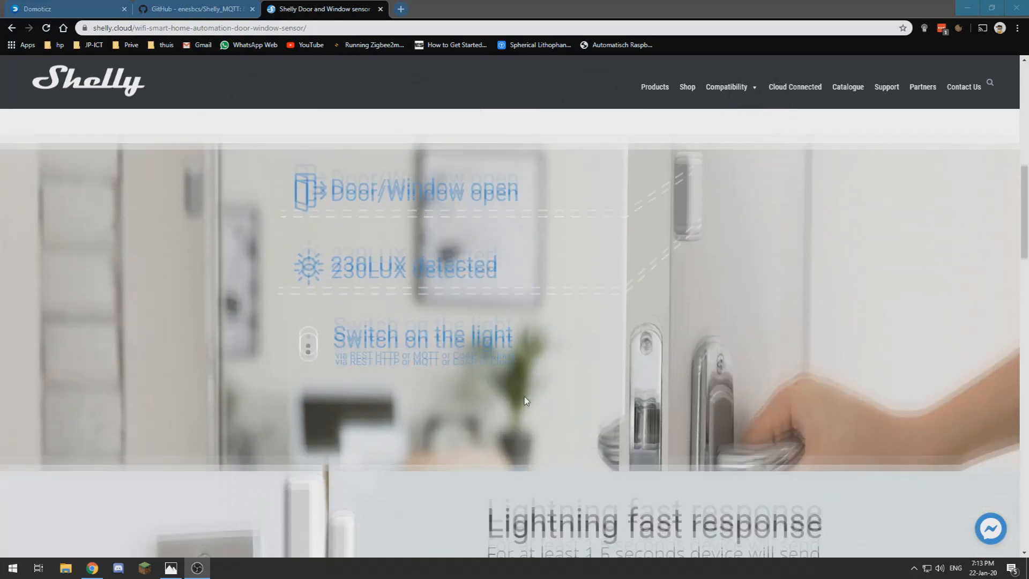
{"action": "scroll", "scroll_direction": "down", "scroll_amount": 3}
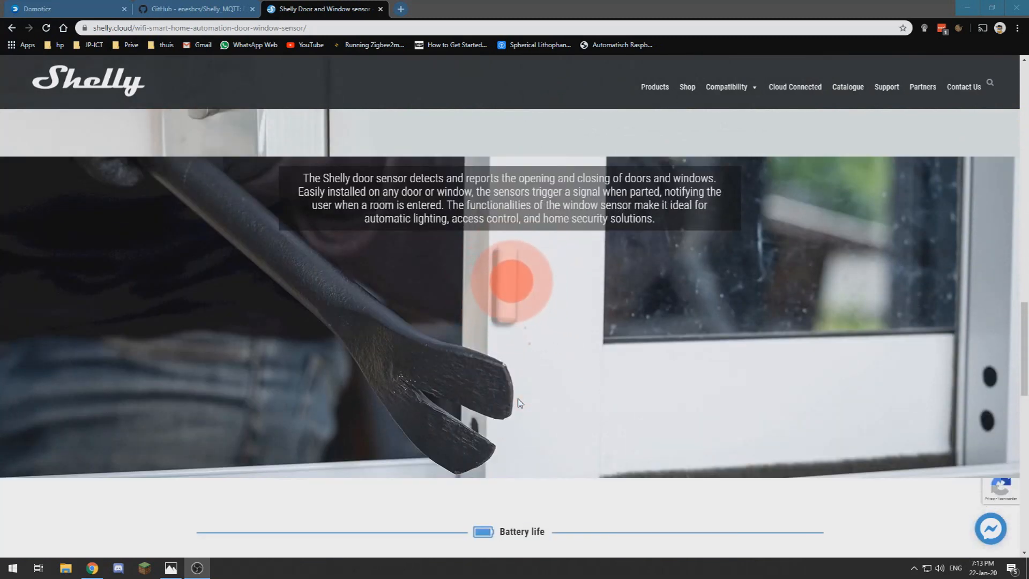
{"action": "scroll", "scroll_direction": "down", "scroll_amount": 3}
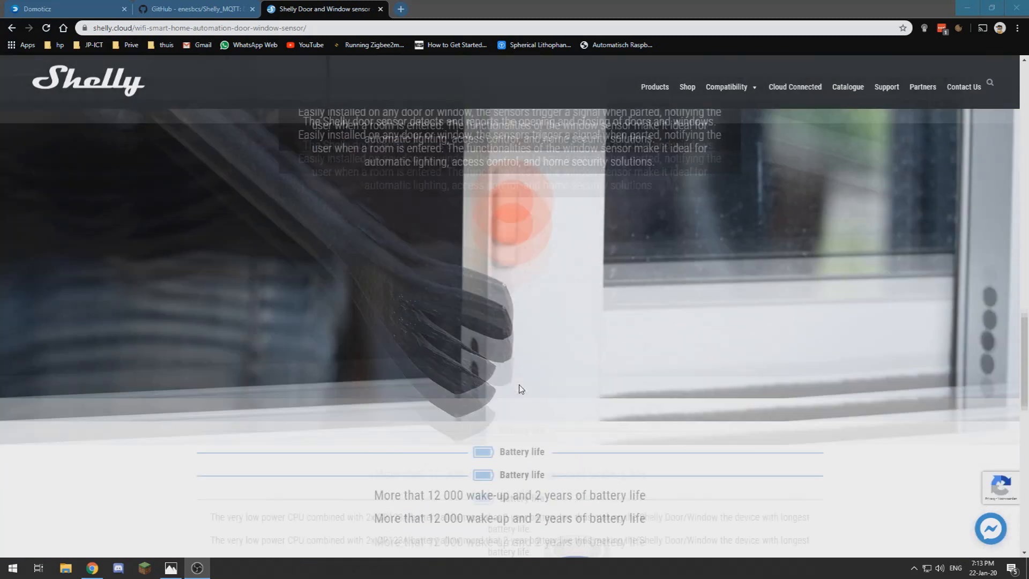
{"action": "scroll", "scroll_direction": "down", "scroll_amount": 3}
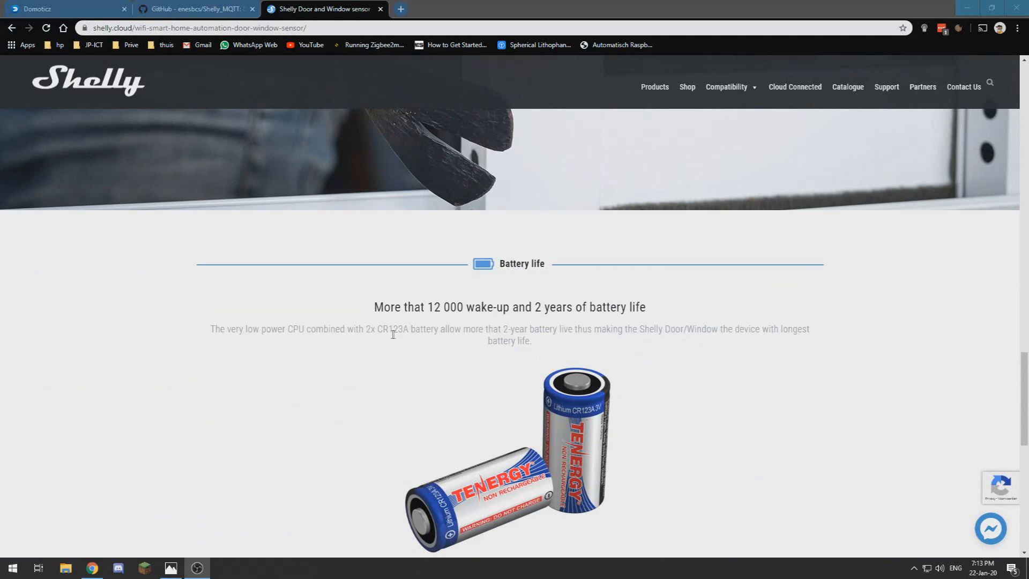
{"action": "mouse_move", "coordinate": [588, 420]}
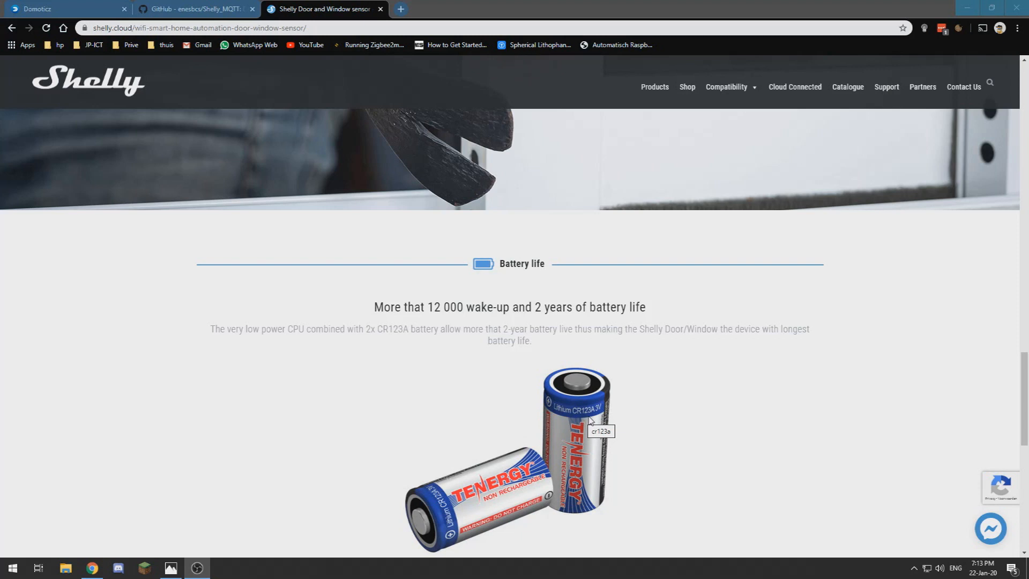
{"action": "scroll", "scroll_direction": "down", "scroll_amount": 3}
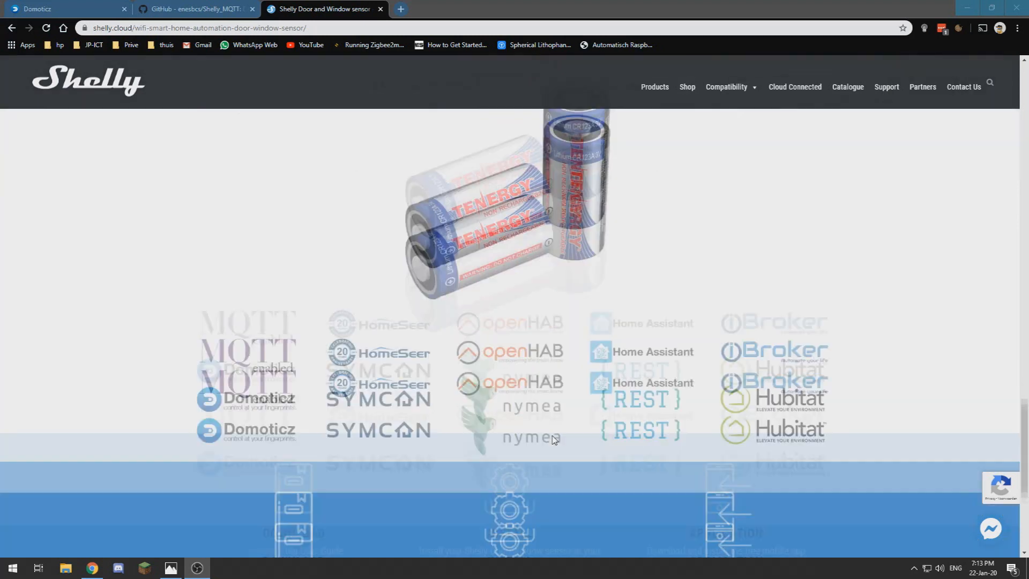
{"action": "scroll", "scroll_direction": "down", "scroll_amount": 3}
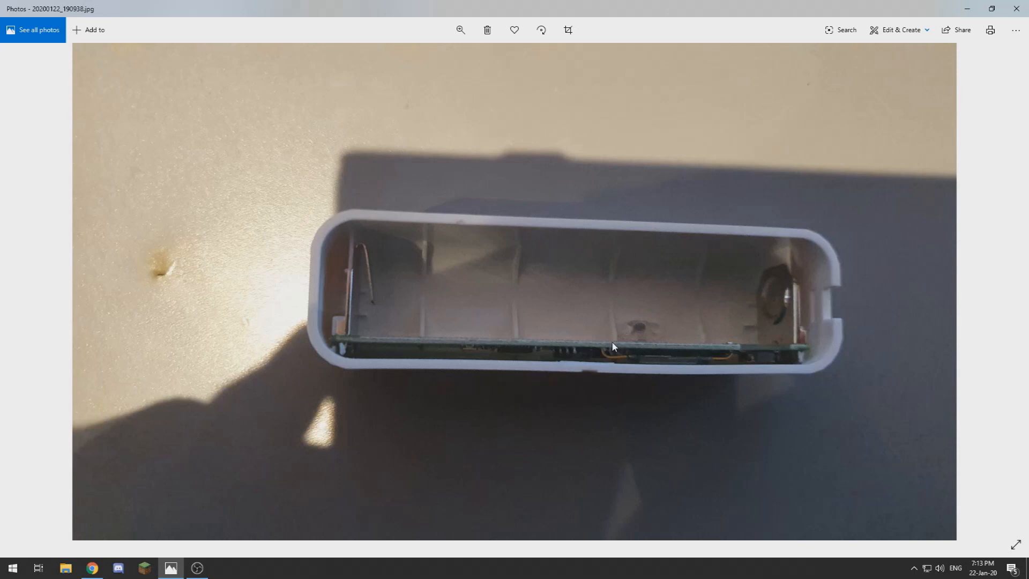
{"action": "mouse_move", "coordinate": [614, 362]}
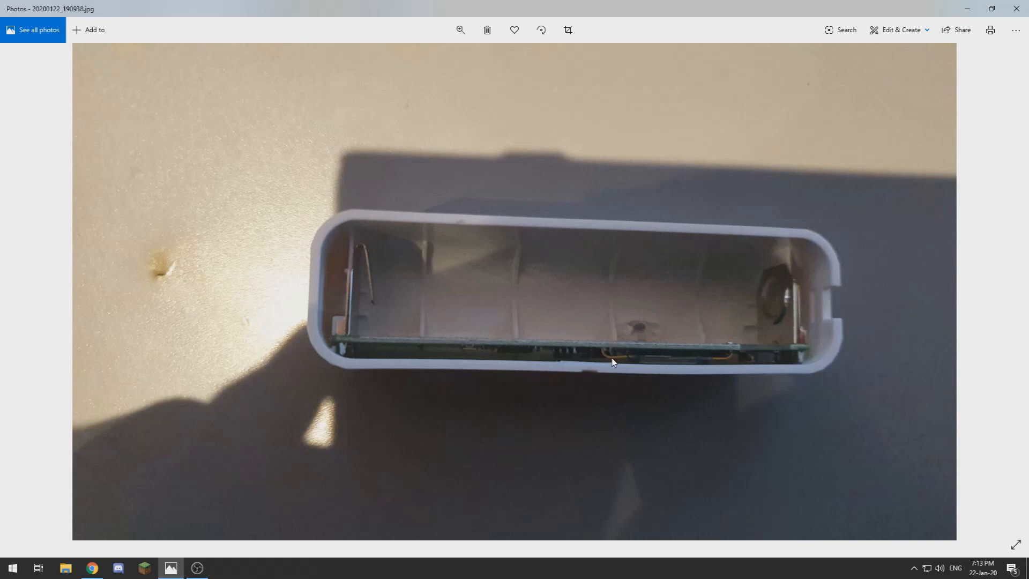
{"action": "mouse_move", "coordinate": [606, 367]}
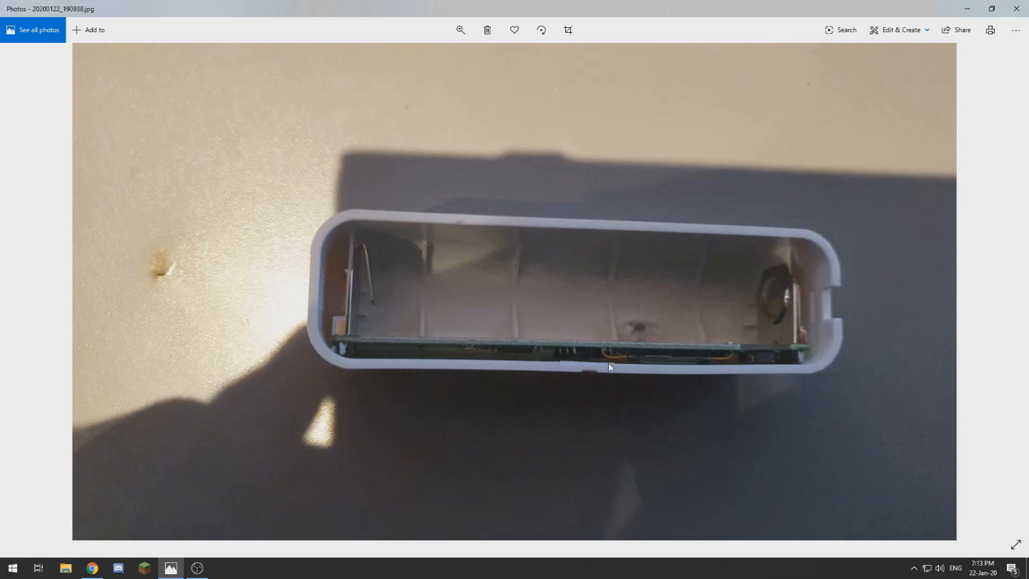
{"action": "mouse_move", "coordinate": [322, 400]}
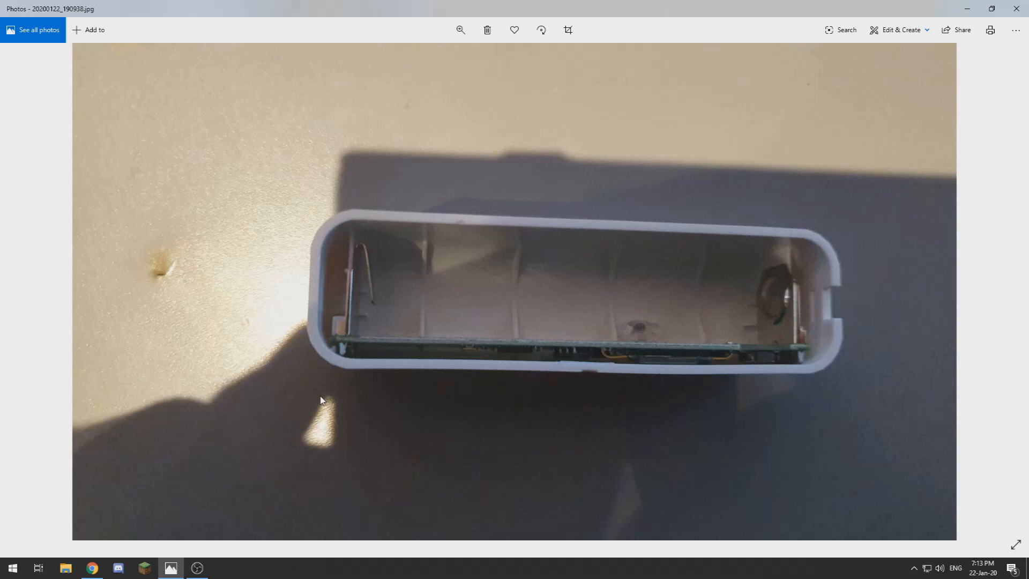
{"action": "mouse_move", "coordinate": [303, 373]}
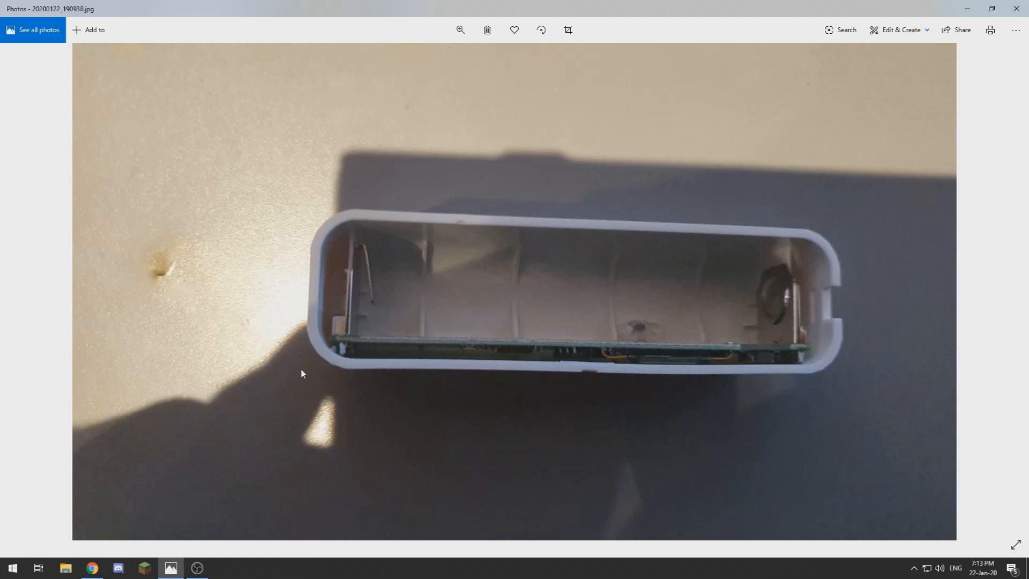
{"action": "mouse_move", "coordinate": [356, 258]}
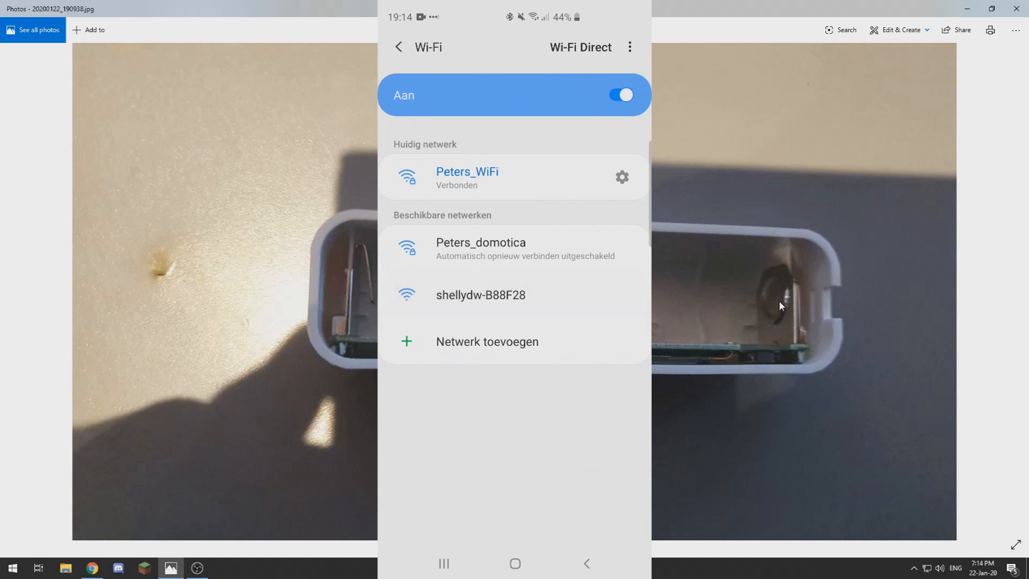
Step: Join the shellydw-B88F28 Wi-Fi network and keep the connection without internet
{"action": "left_click", "coordinate": [480, 294]}
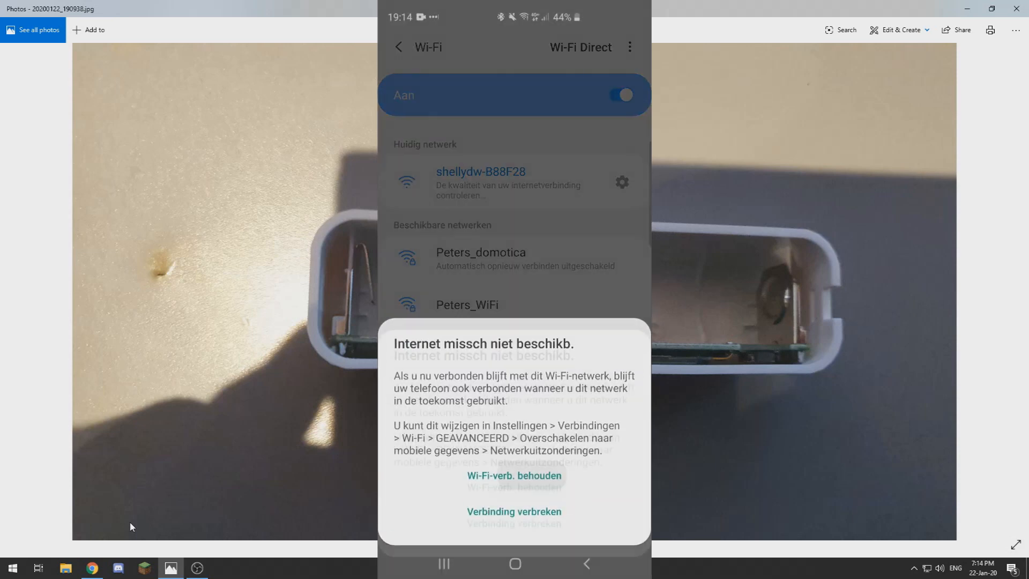
{"action": "left_click", "coordinate": [513, 475]}
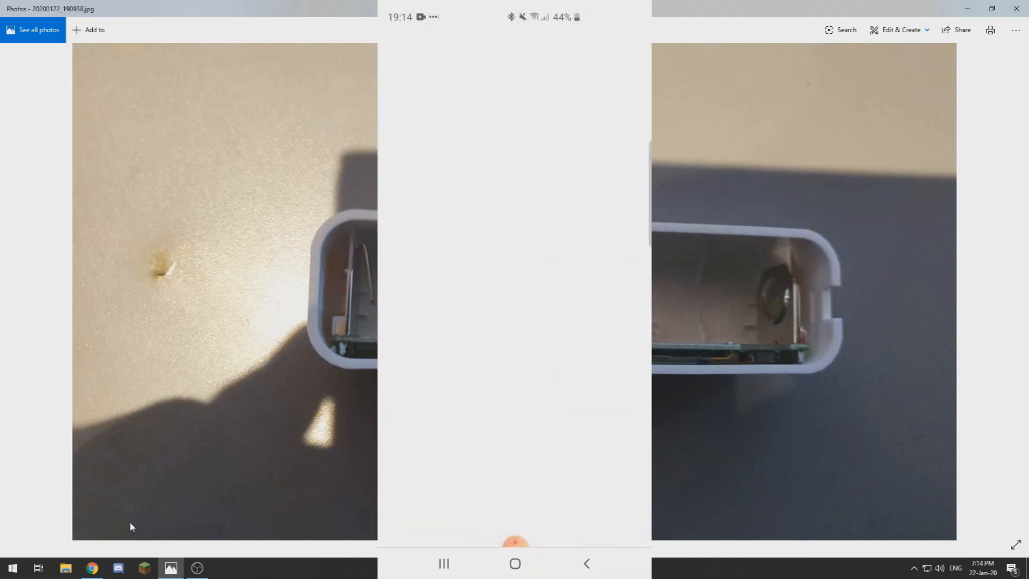
Step: Load the sensor's web interface at 192.168.33.1 in the phone browser
{"action": "left_click", "coordinate": [513, 47]}
{"action": "type", "text": "192."}
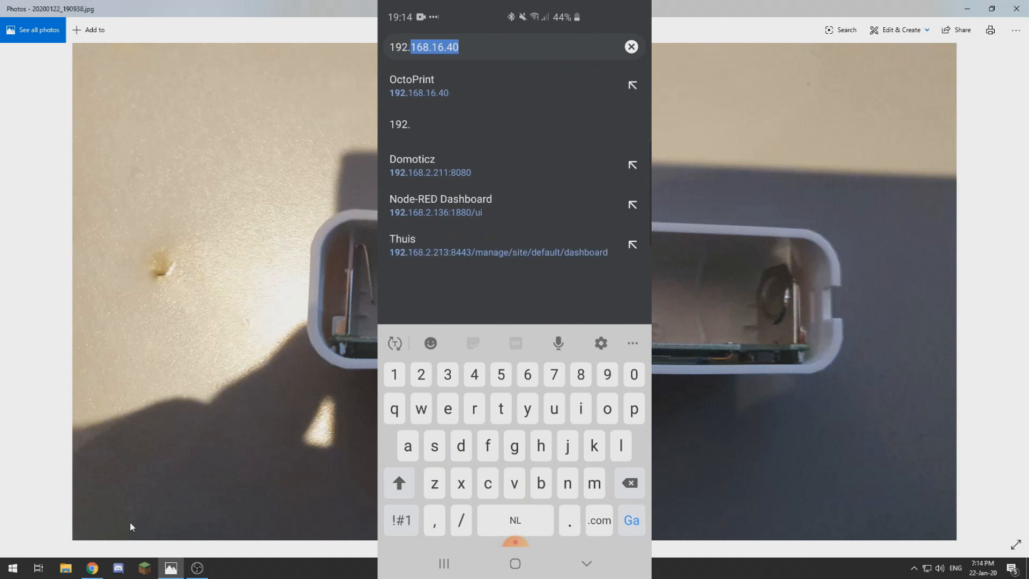
{"action": "type", "text": "4"}
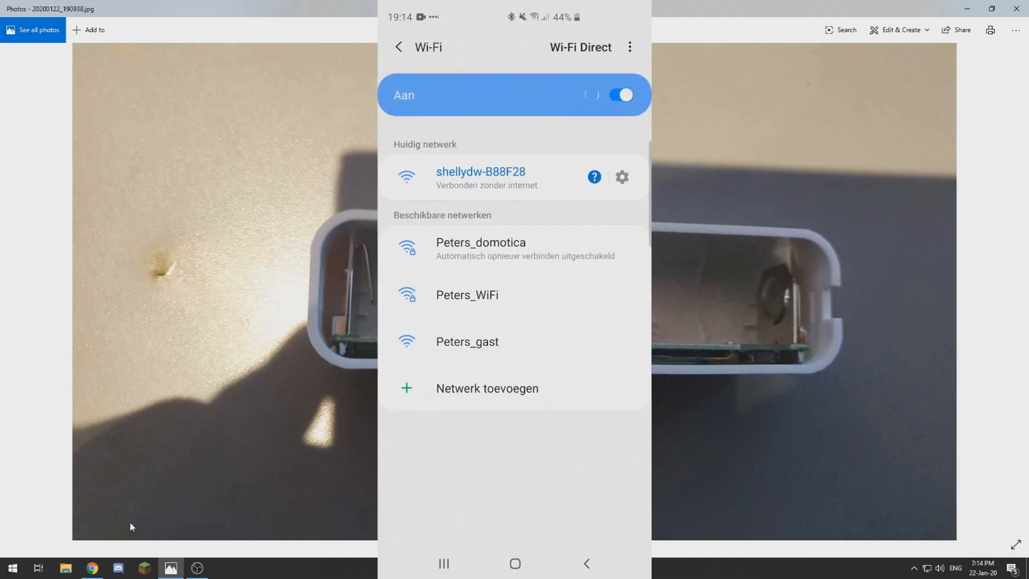
{"action": "left_click", "coordinate": [620, 177]}
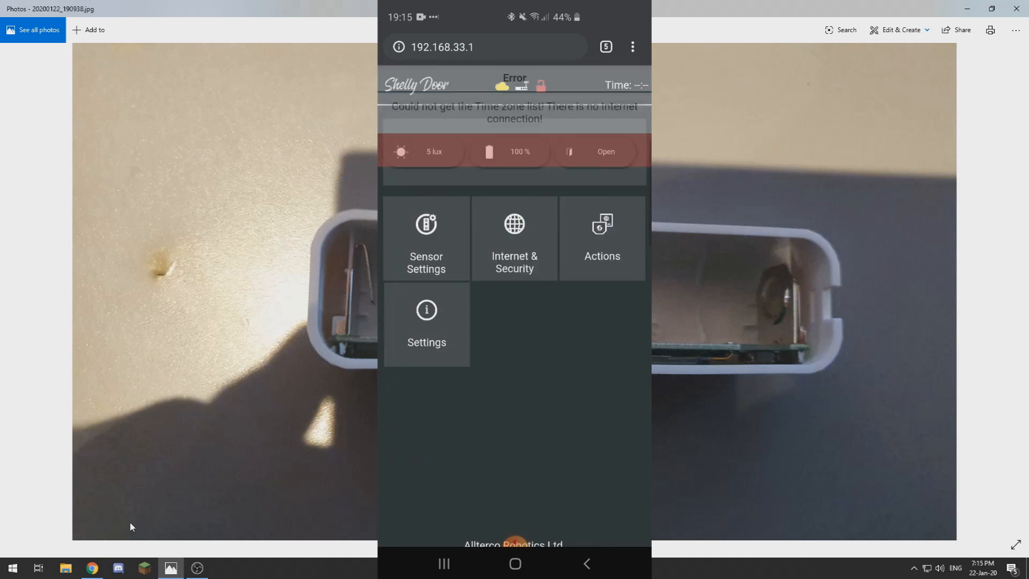
Step: Enable WiFi client mode under Internet & Security and enter the network name 'Peter'
{"action": "left_click", "coordinate": [513, 238]}
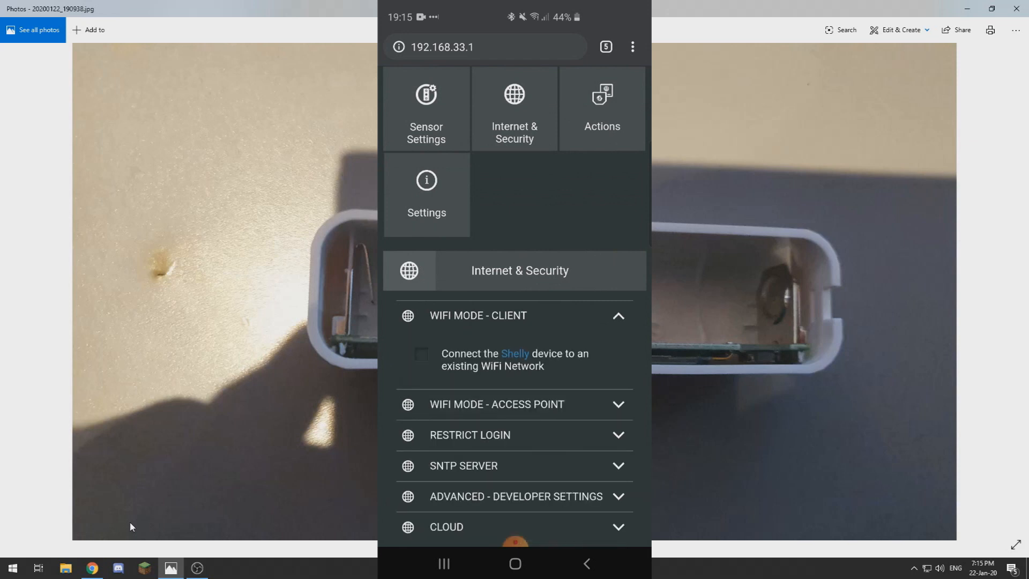
{"action": "left_click", "coordinate": [420, 354]}
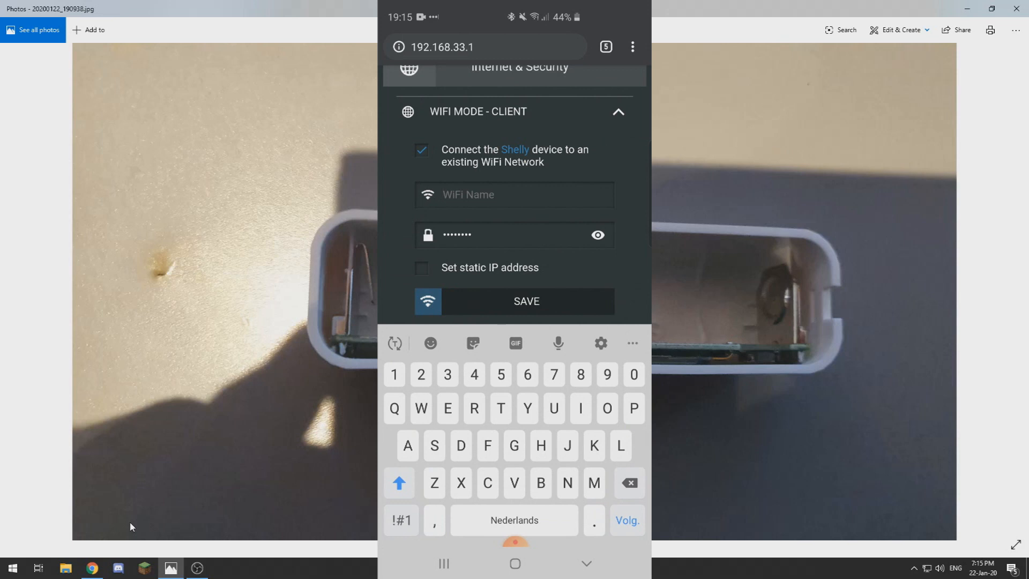
{"action": "type", "text": "Peter"}
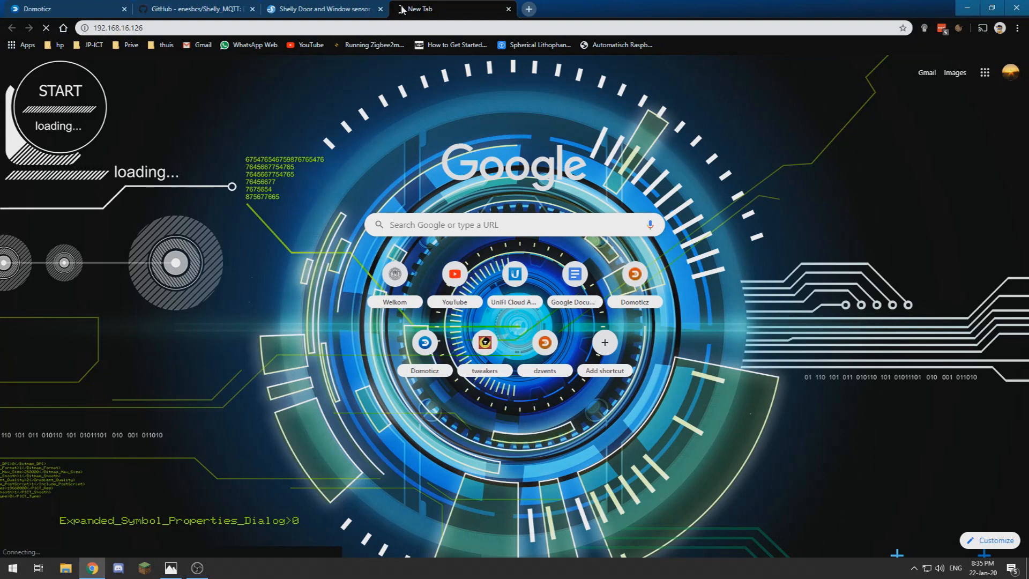
Step: Bring the opened sensor casing photo in Windows Photos back to the front
{"action": "left_click", "coordinate": [171, 568]}
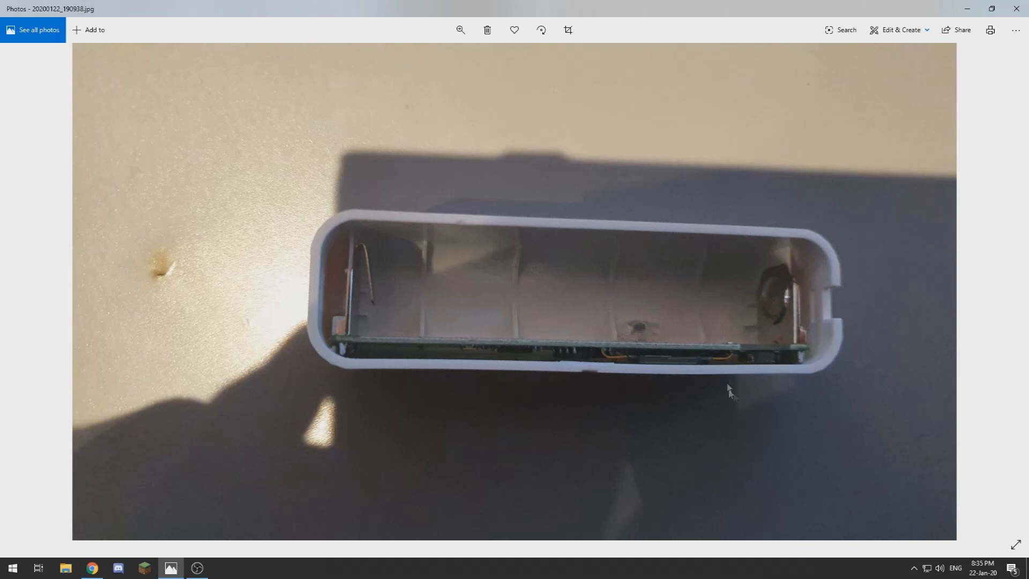
{"action": "mouse_move", "coordinate": [707, 383]}
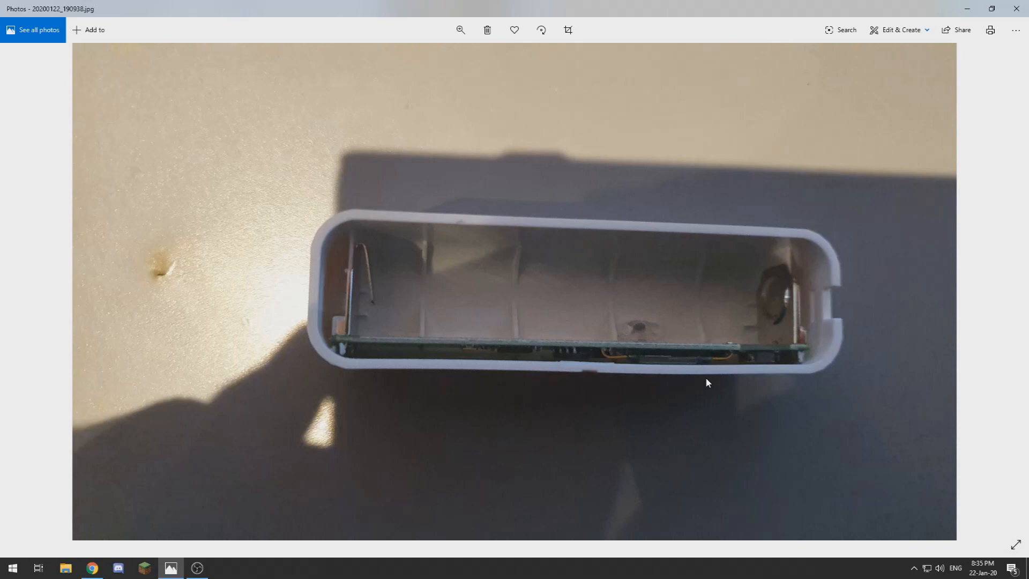
{"action": "mouse_move", "coordinate": [998, 5]}
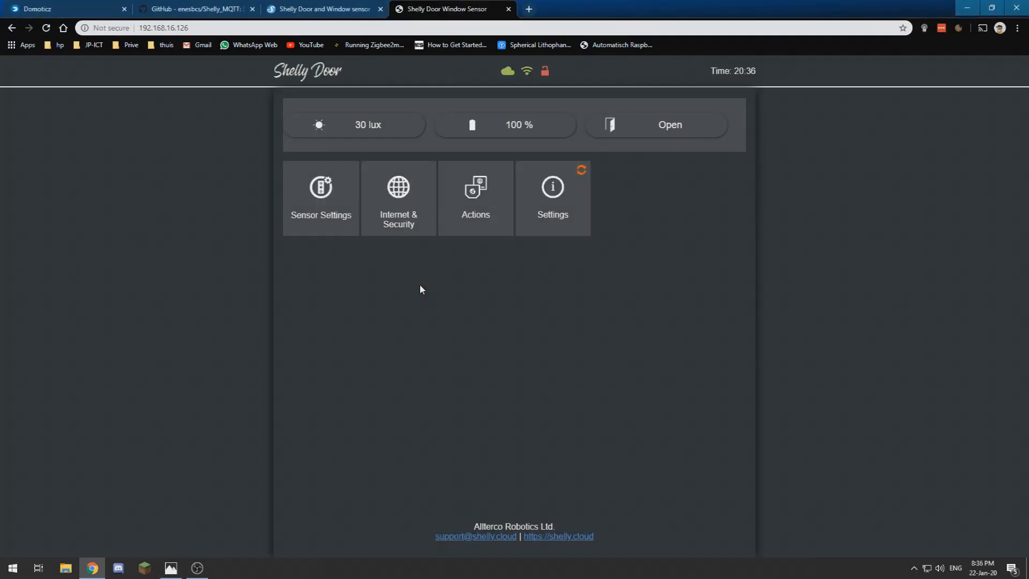
{"action": "mouse_move", "coordinate": [598, 367]}
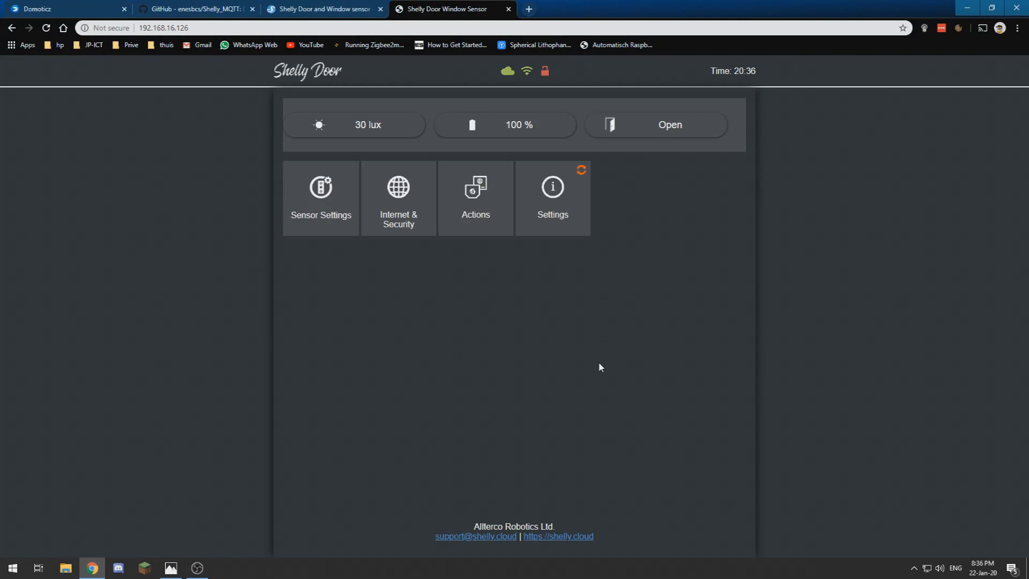
{"action": "mouse_move", "coordinate": [552, 185]}
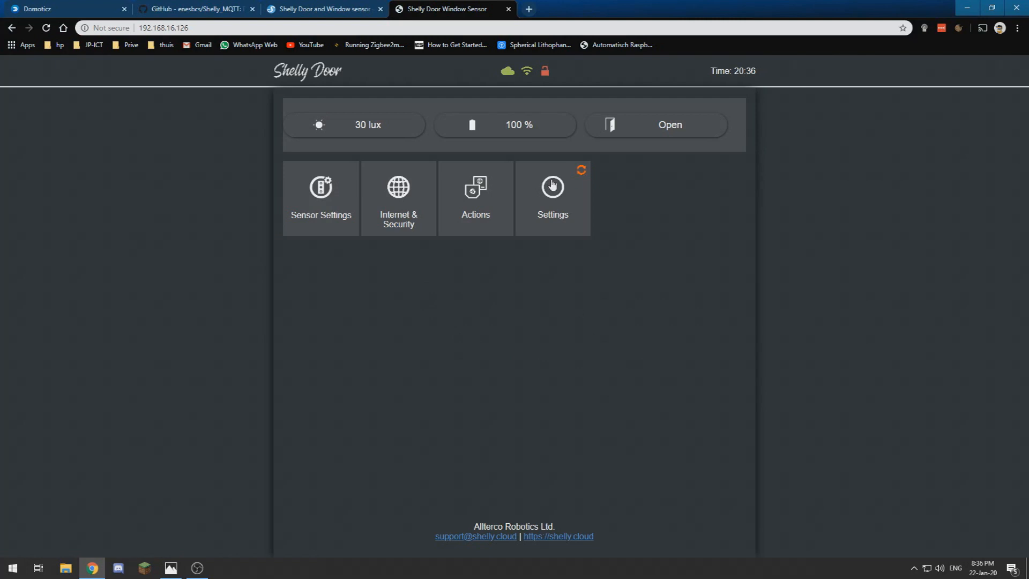
Step: Start the firmware update from Settings and confirm it with Yes
{"action": "left_click", "coordinate": [551, 190]}
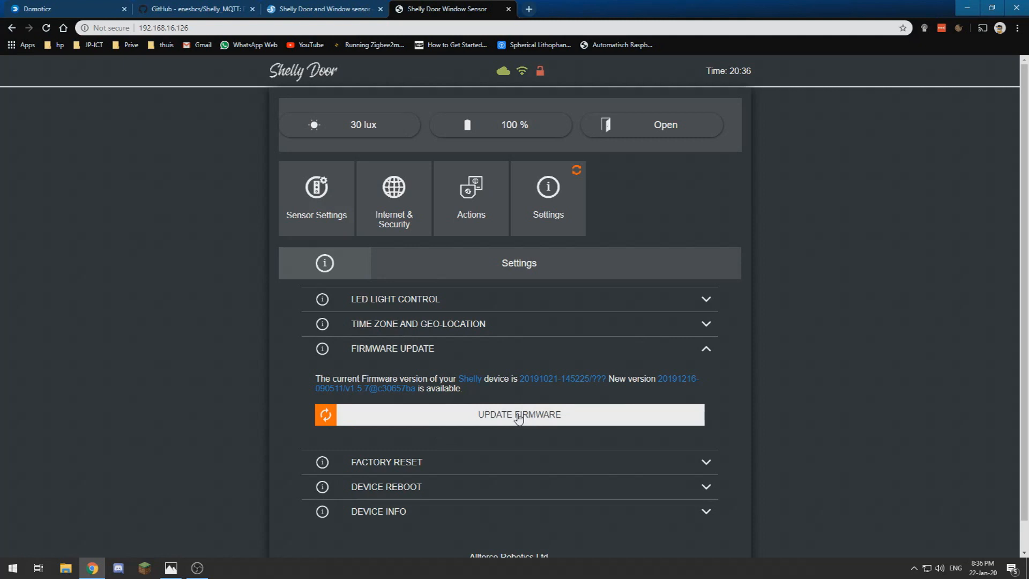
{"action": "left_click", "coordinate": [517, 414]}
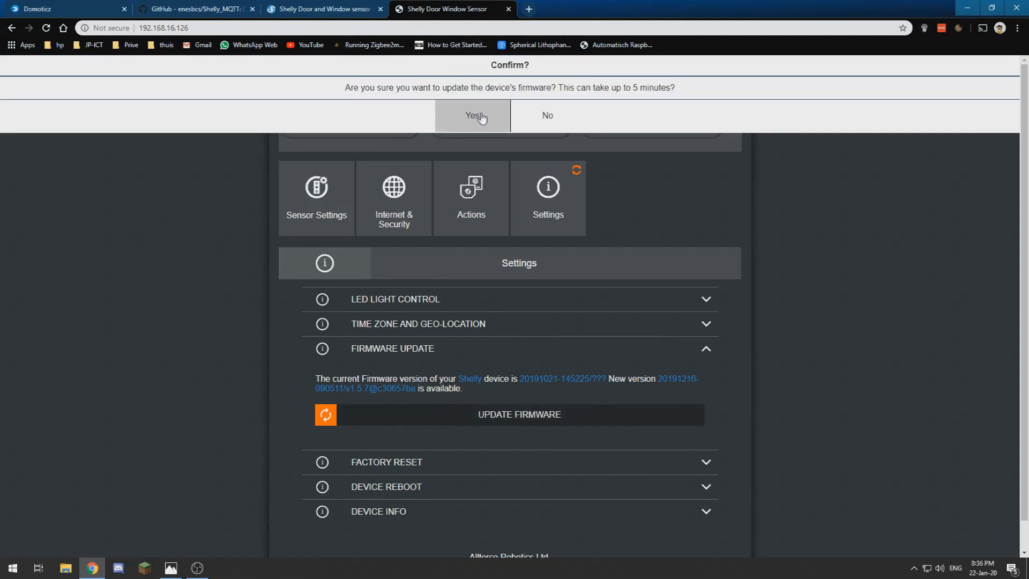
{"action": "left_click", "coordinate": [471, 114]}
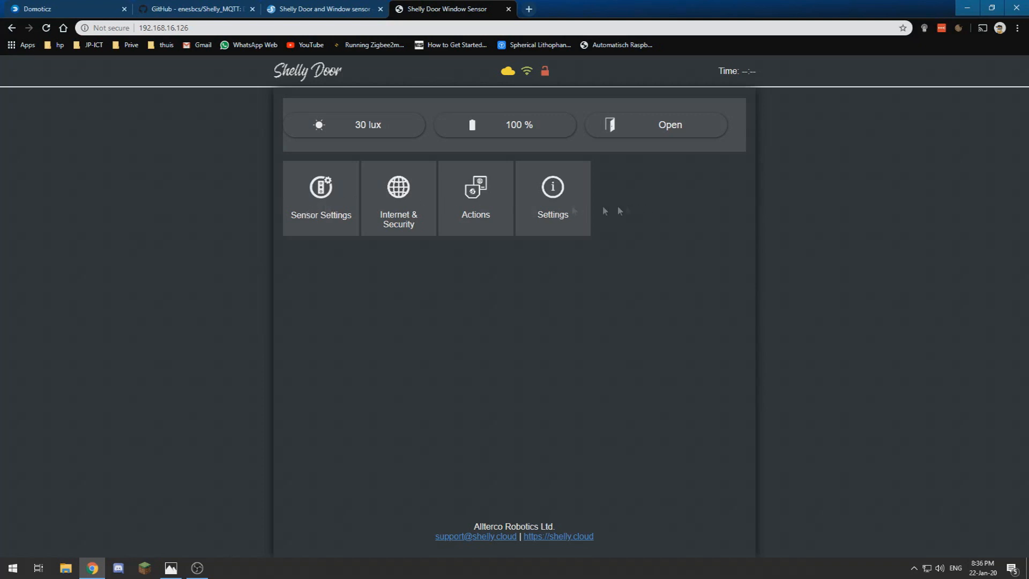
Step: Show the Advanced - Developer Settings under Internet & Security with CoAP and MQTT options
{"action": "left_click", "coordinate": [552, 197]}
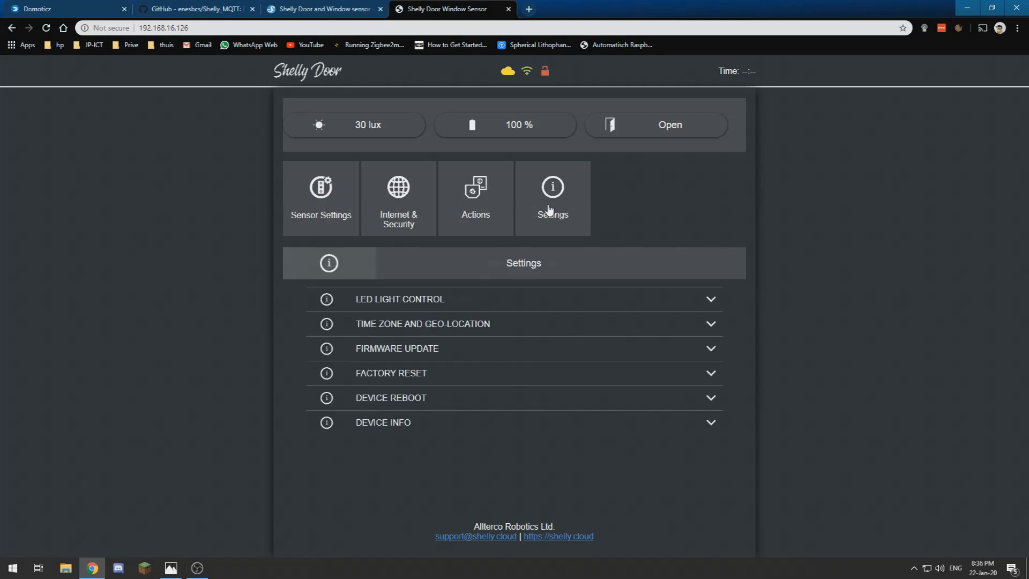
{"action": "mouse_move", "coordinate": [479, 209]}
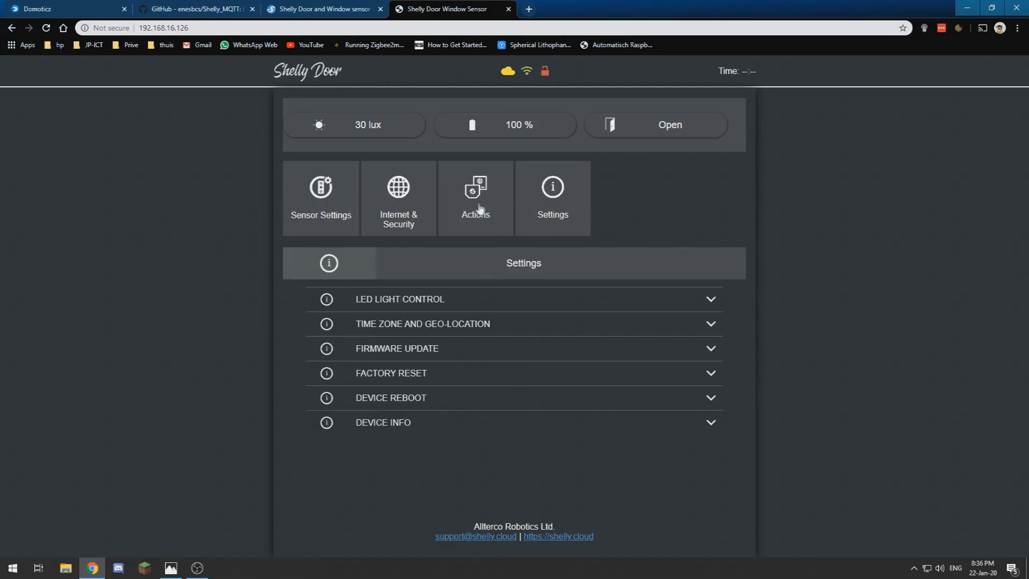
{"action": "left_click", "coordinate": [397, 198]}
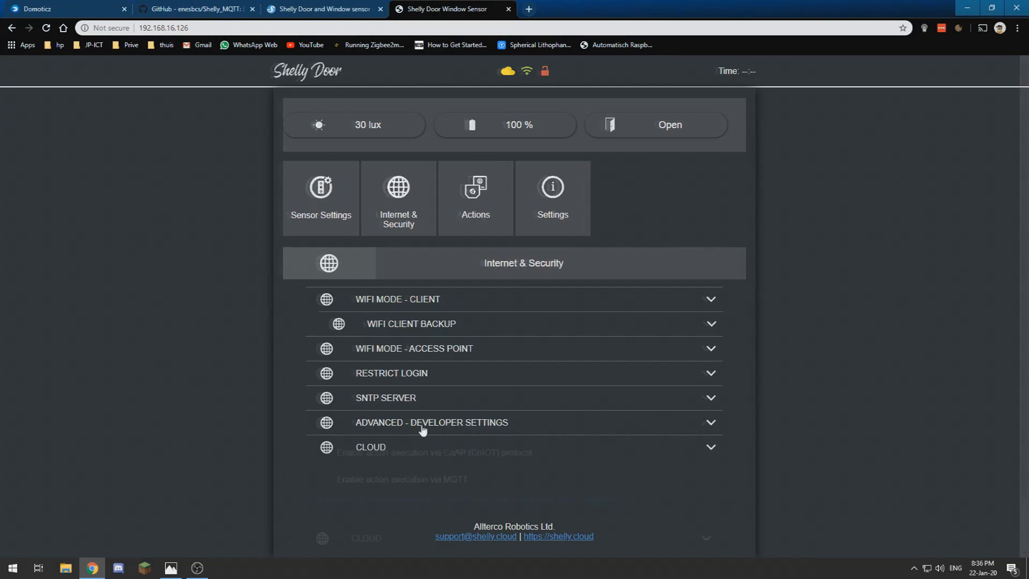
{"action": "left_click", "coordinate": [431, 422]}
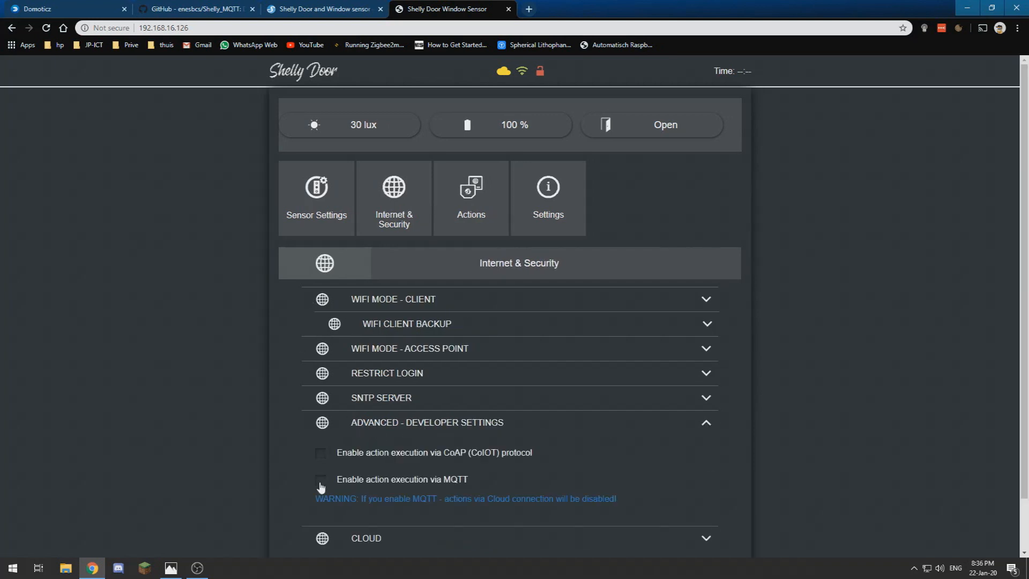
{"action": "scroll", "scroll_direction": "down", "scroll_amount": 3}
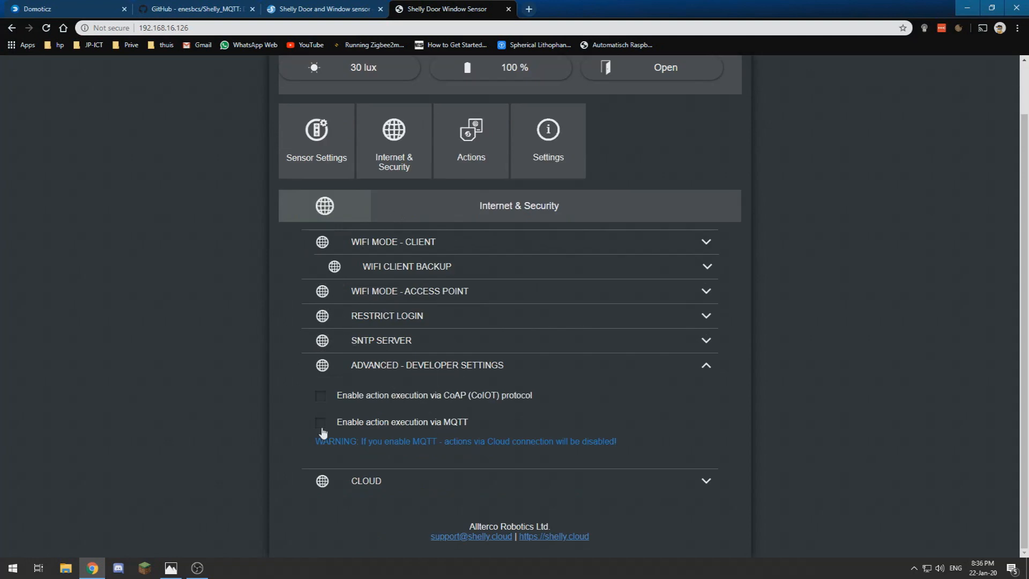
Step: Enable MQTT action execution with username, password and server 192.168.2.211:1883, then save
{"action": "left_click", "coordinate": [320, 423]}
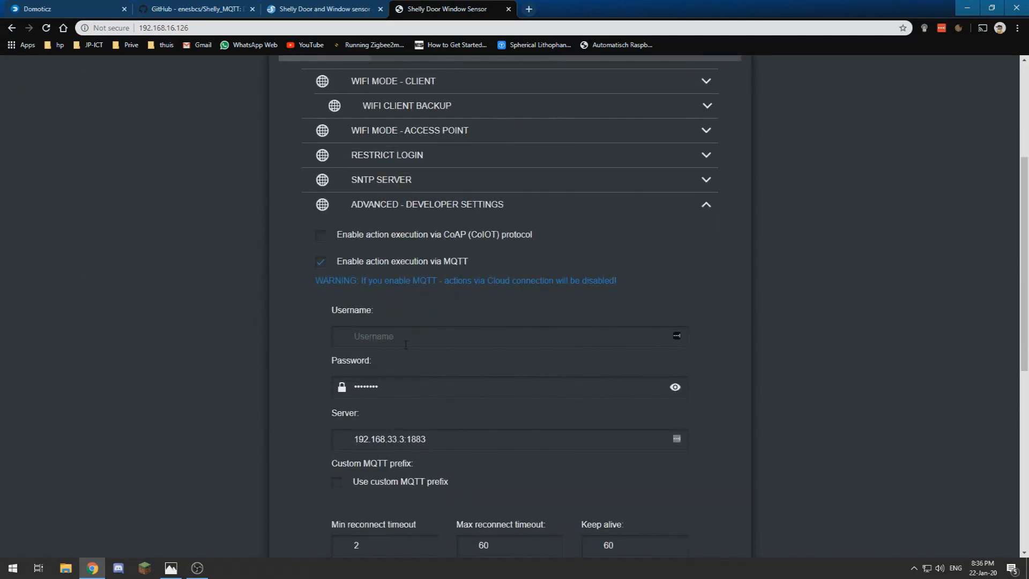
{"action": "left_click", "coordinate": [508, 335]}
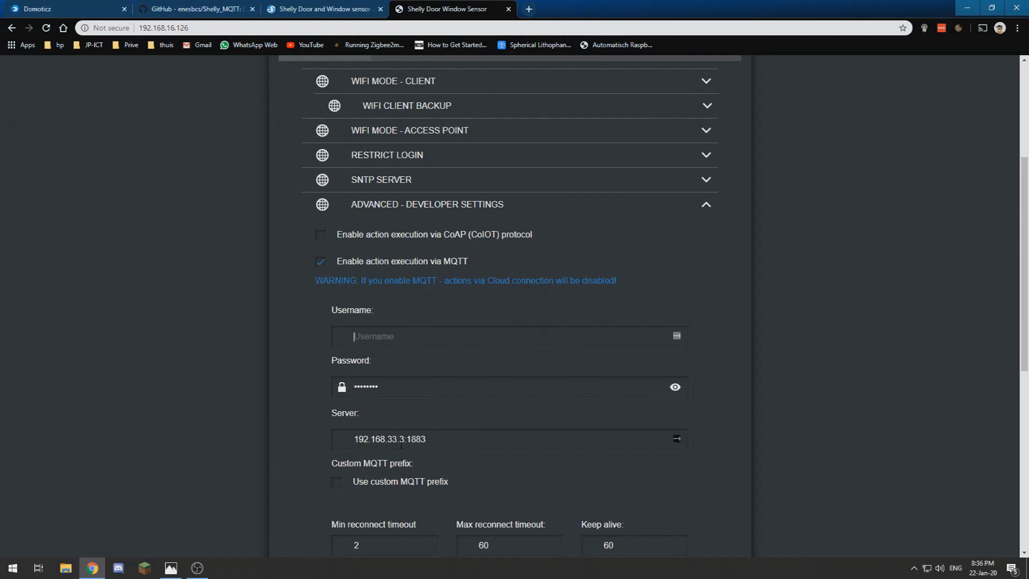
{"action": "double_click", "coordinate": [395, 438]}
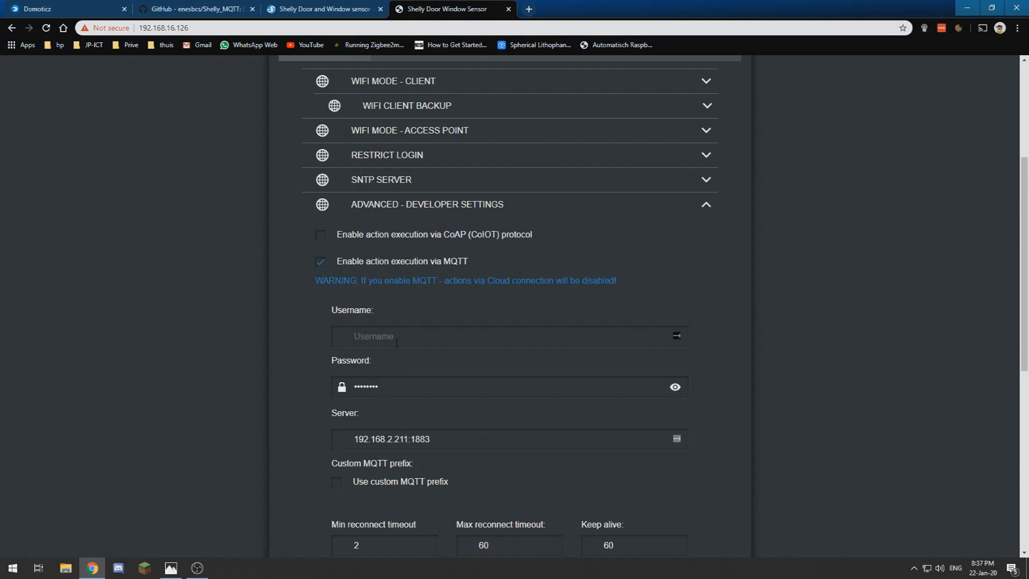
{"action": "type", "text": "mww"}
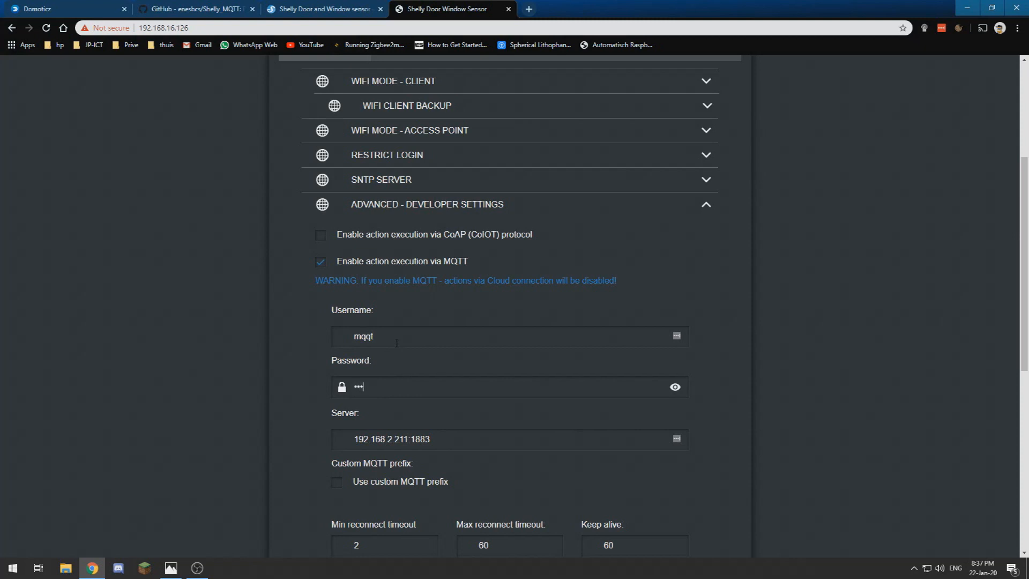
{"action": "scroll", "scroll_direction": "down", "scroll_amount": 3}
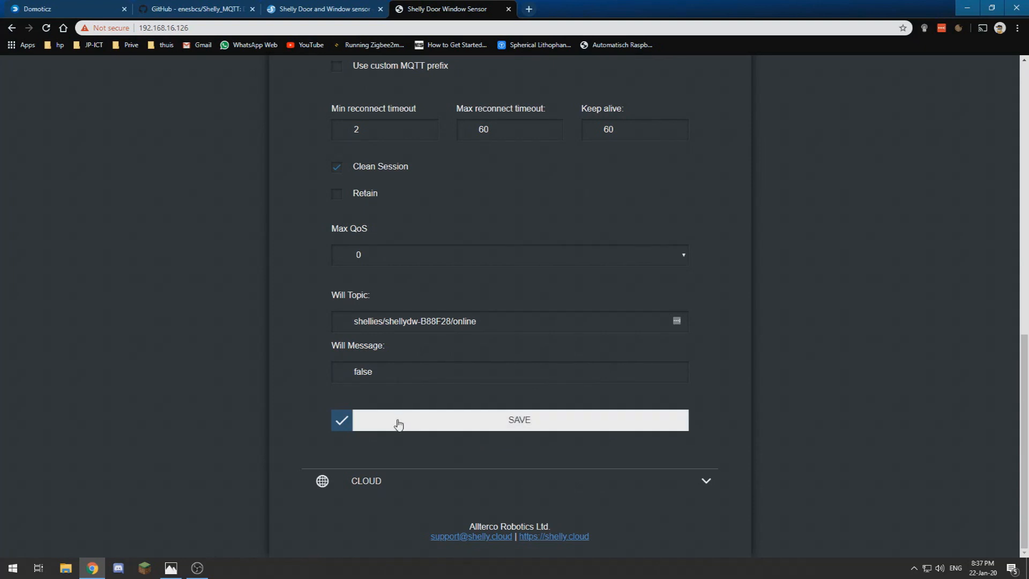
{"action": "left_click", "coordinate": [517, 419]}
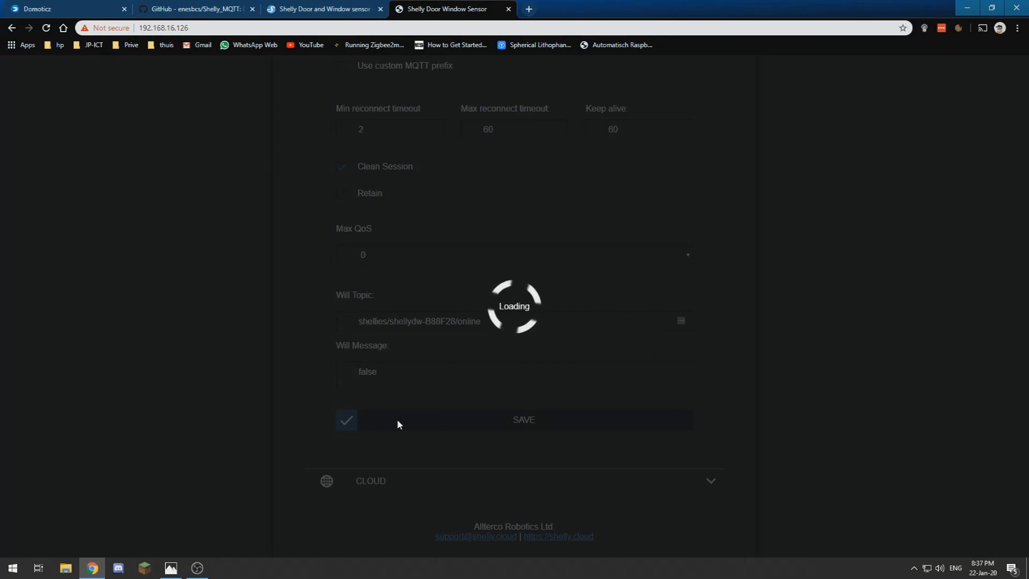
{"action": "left_click", "coordinate": [519, 419]}
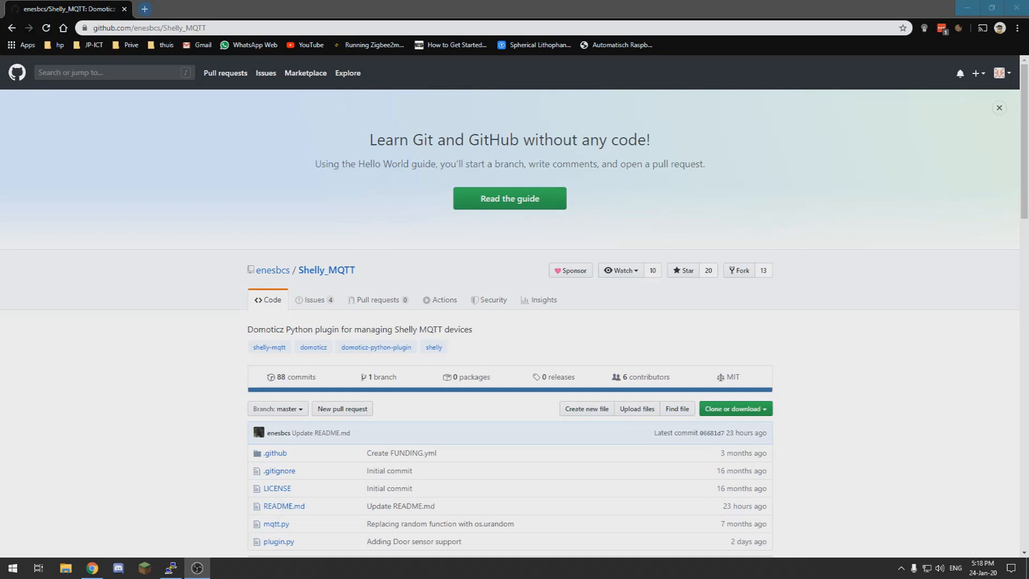
{"action": "mouse_move", "coordinate": [107, 404]}
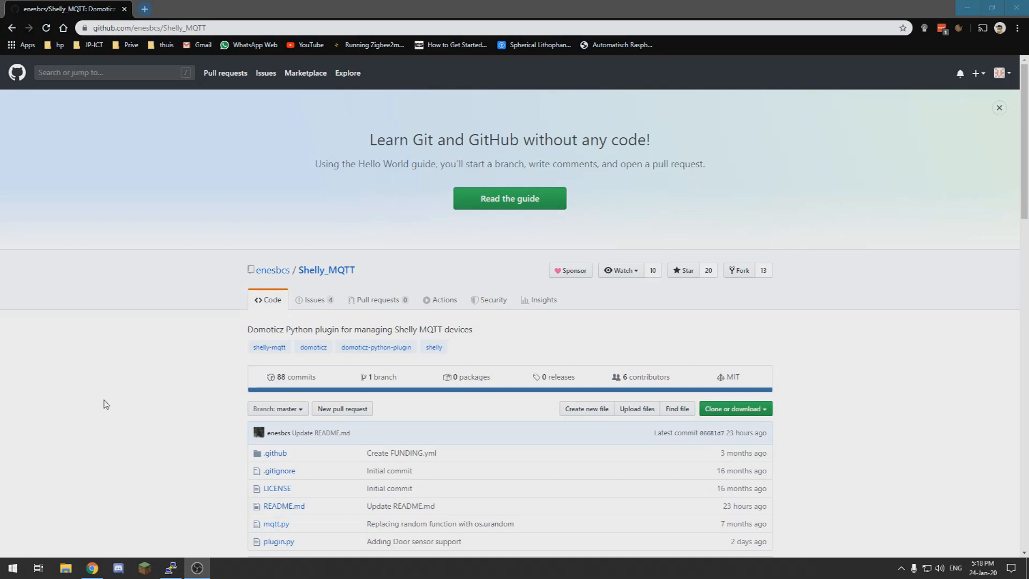
{"action": "mouse_move", "coordinate": [315, 304]}
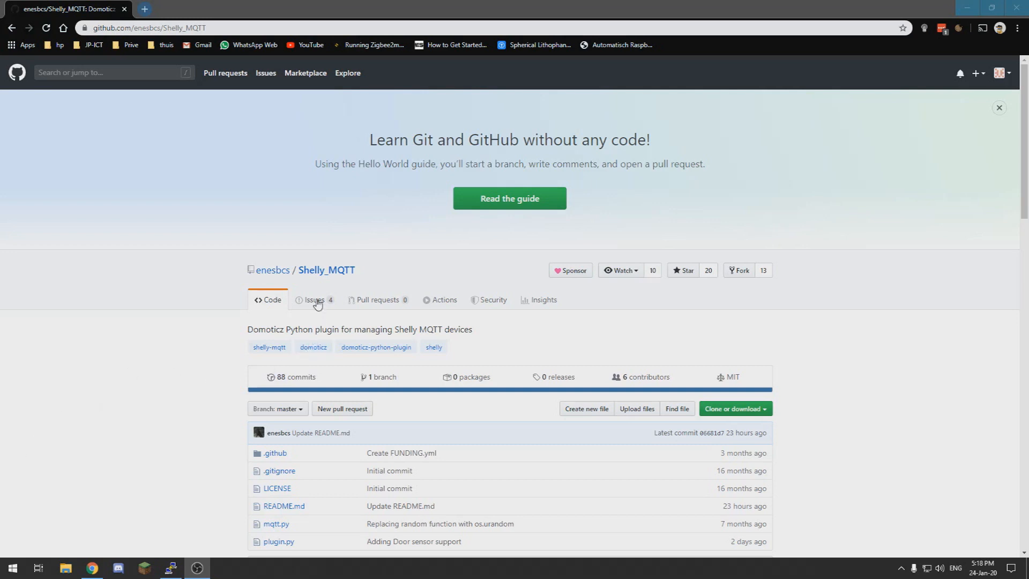
Step: From the Issues list open 'New door sensor' #39 and follow it to closed duplicate issue #32
{"action": "left_click", "coordinate": [314, 299]}
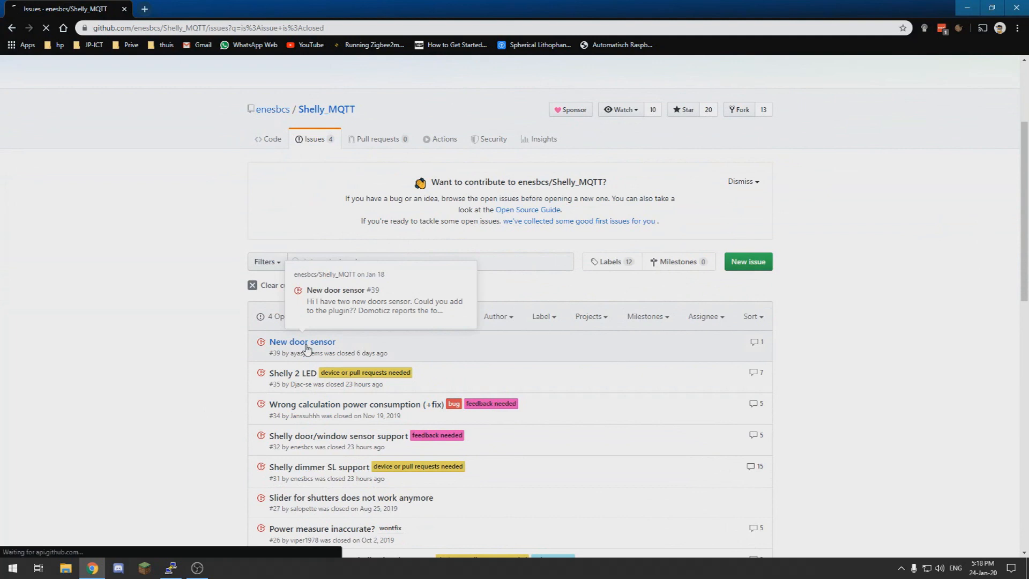
{"action": "left_click", "coordinate": [303, 340]}
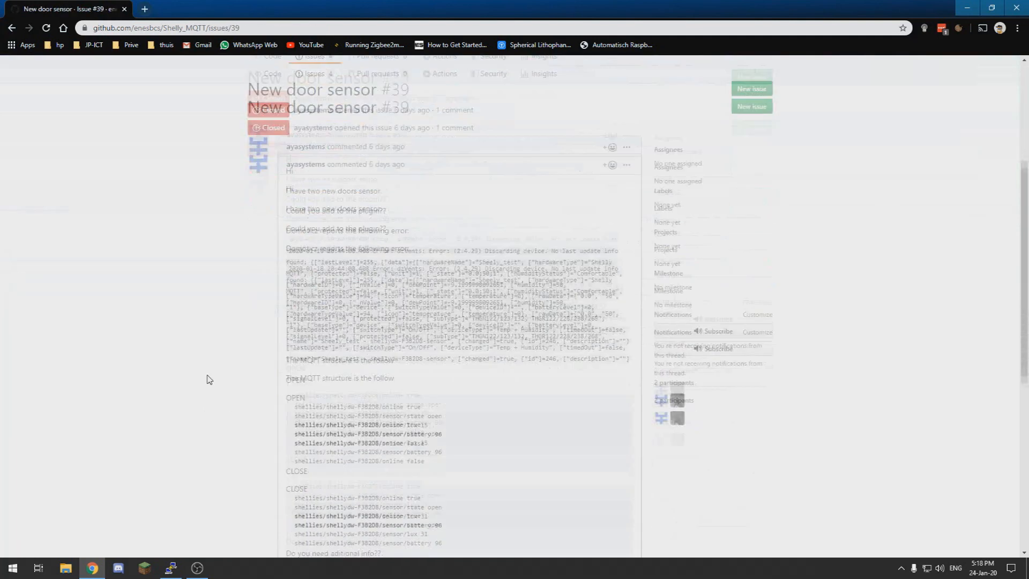
{"action": "scroll", "scroll_direction": "down", "scroll_amount": 3}
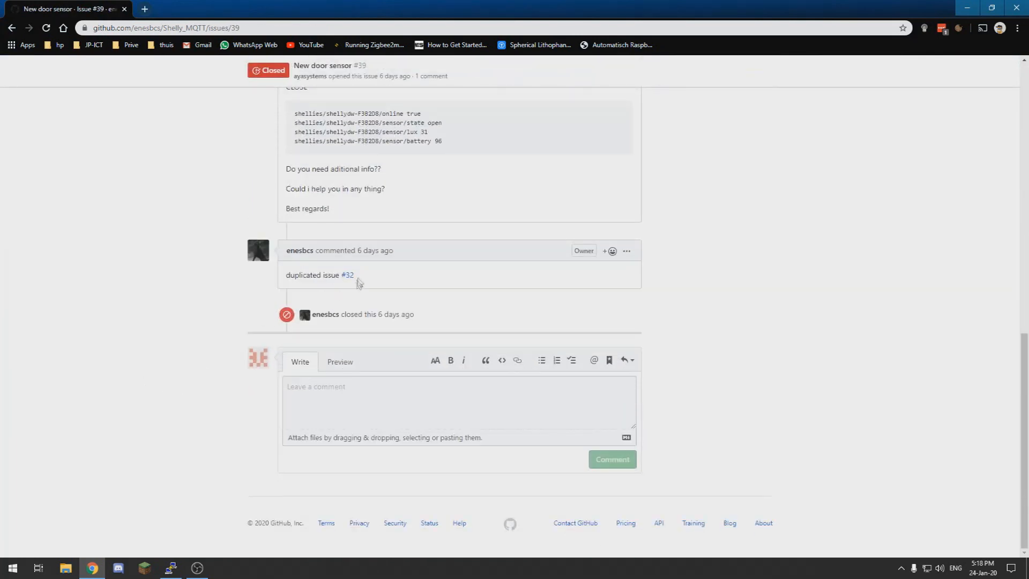
{"action": "left_click", "coordinate": [346, 274]}
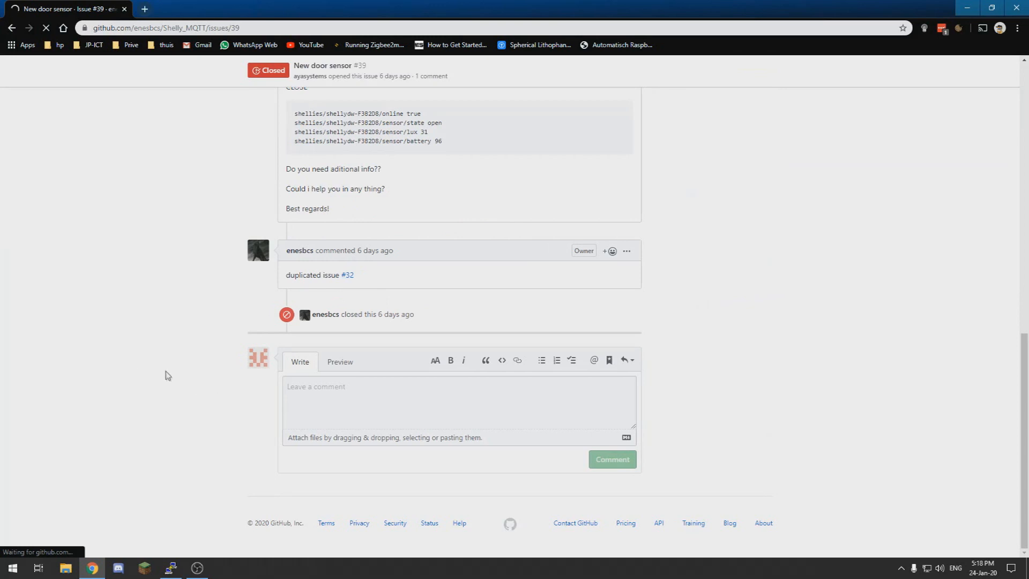
{"action": "left_click", "coordinate": [347, 274]}
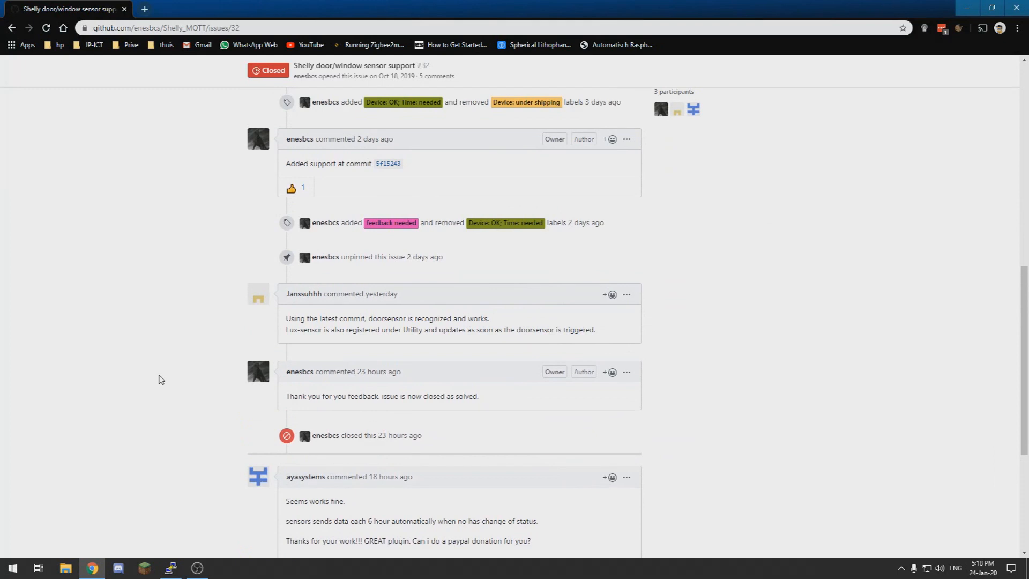
{"action": "mouse_move", "coordinate": [95, 342]}
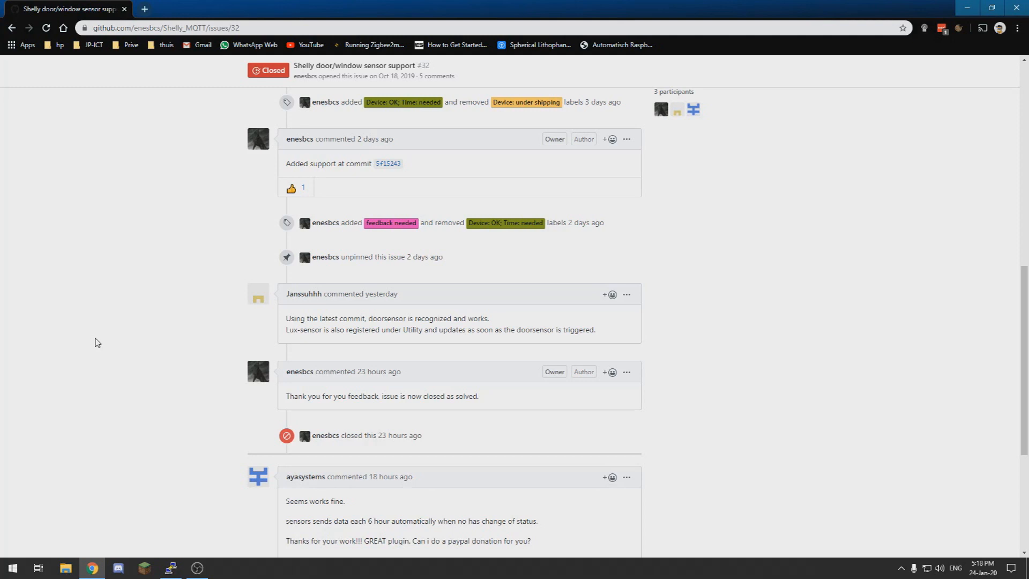
{"action": "mouse_move", "coordinate": [123, 332]}
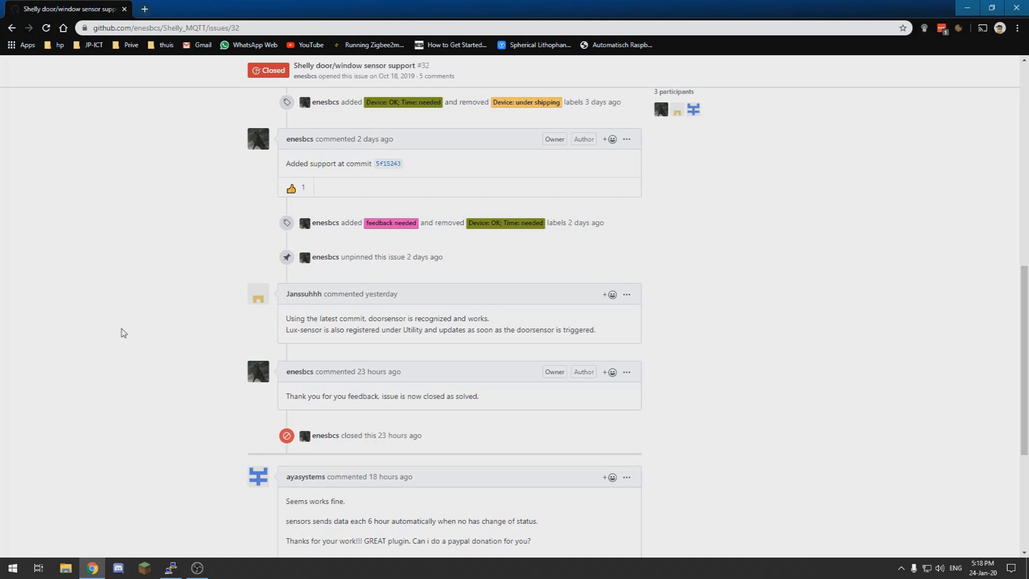
{"action": "mouse_move", "coordinate": [144, 393]}
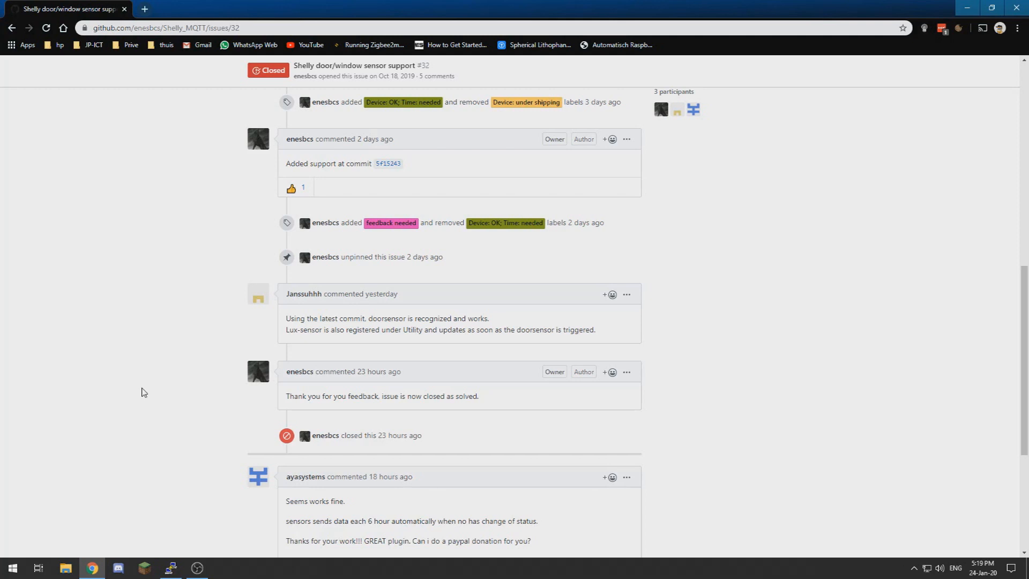
{"action": "scroll", "scroll_direction": "down", "scroll_amount": 3}
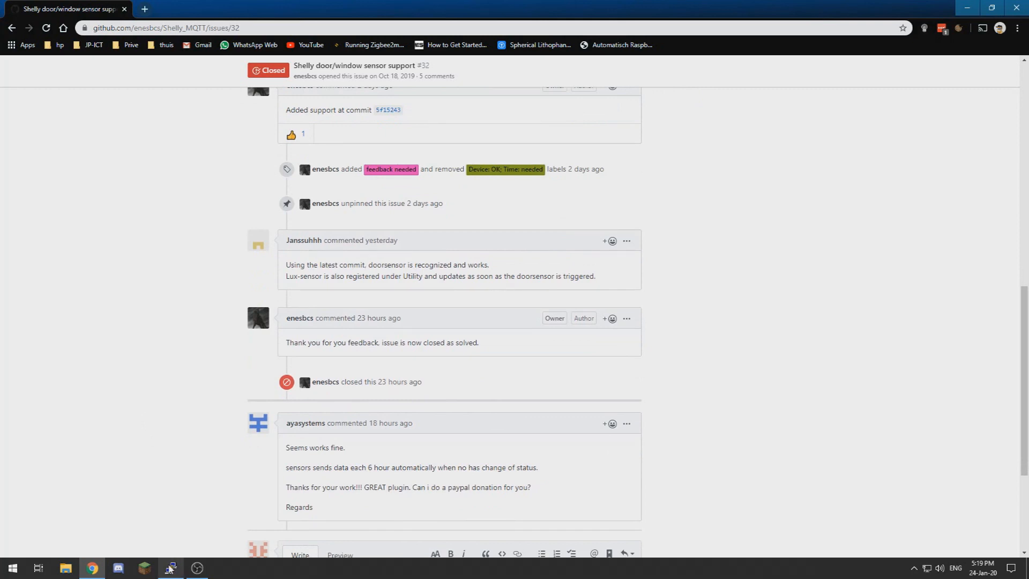
Step: In the SSH session cd to domoticz/plugins/Shelly_MQTT and run git pull
{"action": "left_click", "coordinate": [171, 569]}
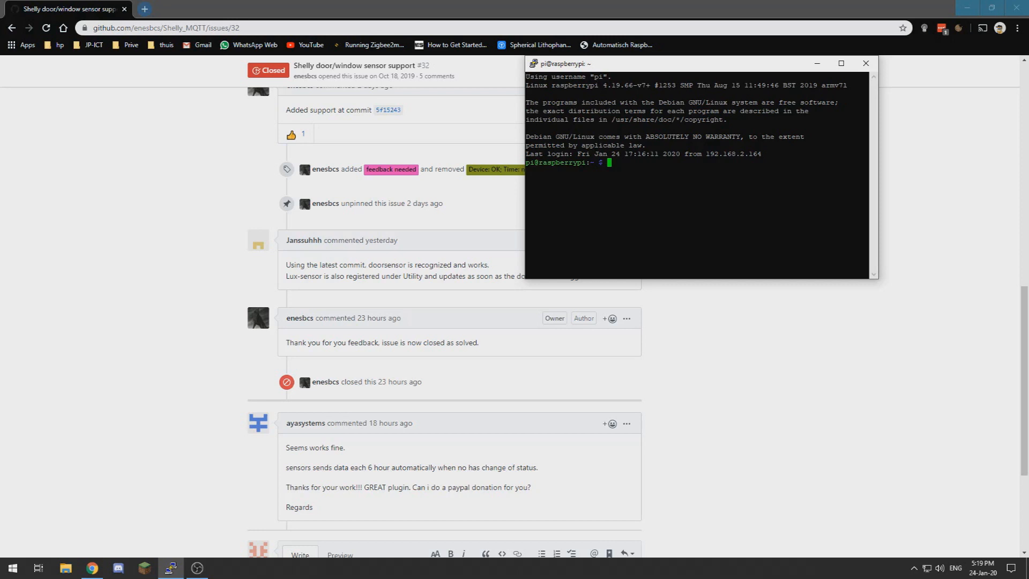
{"action": "type", "text": "cd"}
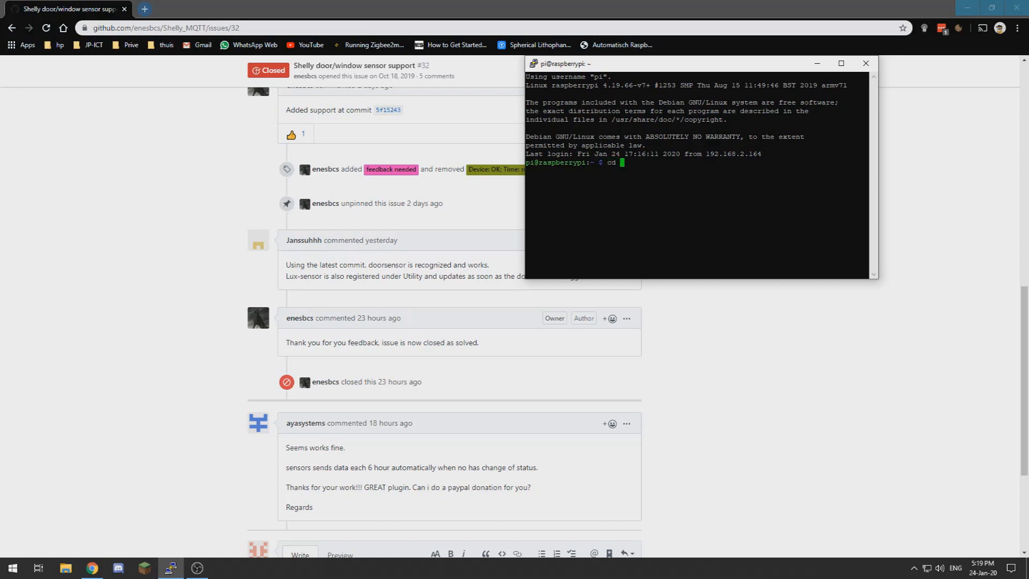
{"action": "type", "text": "domoticz"}
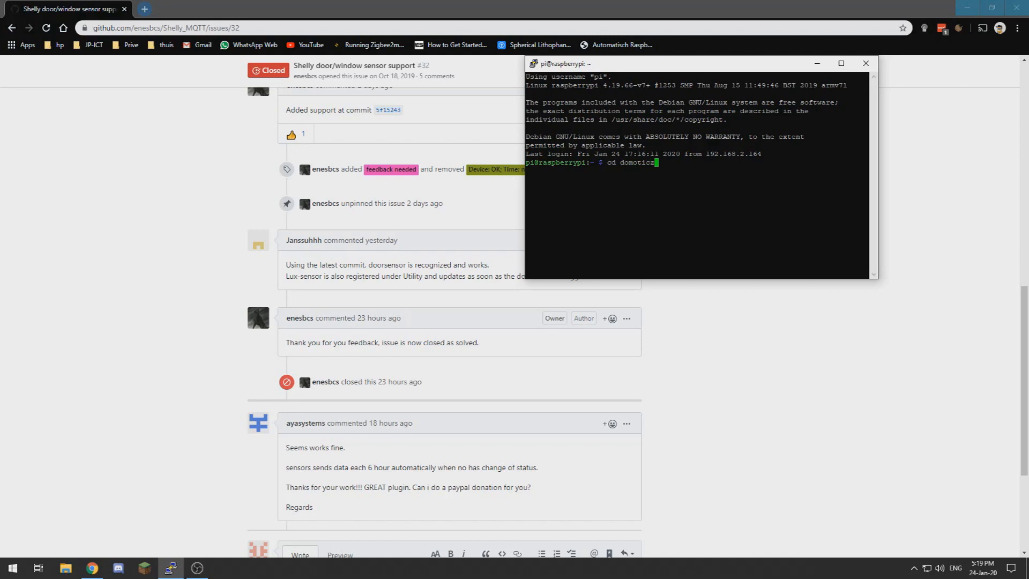
{"action": "type", "text": "/plugins//a"}
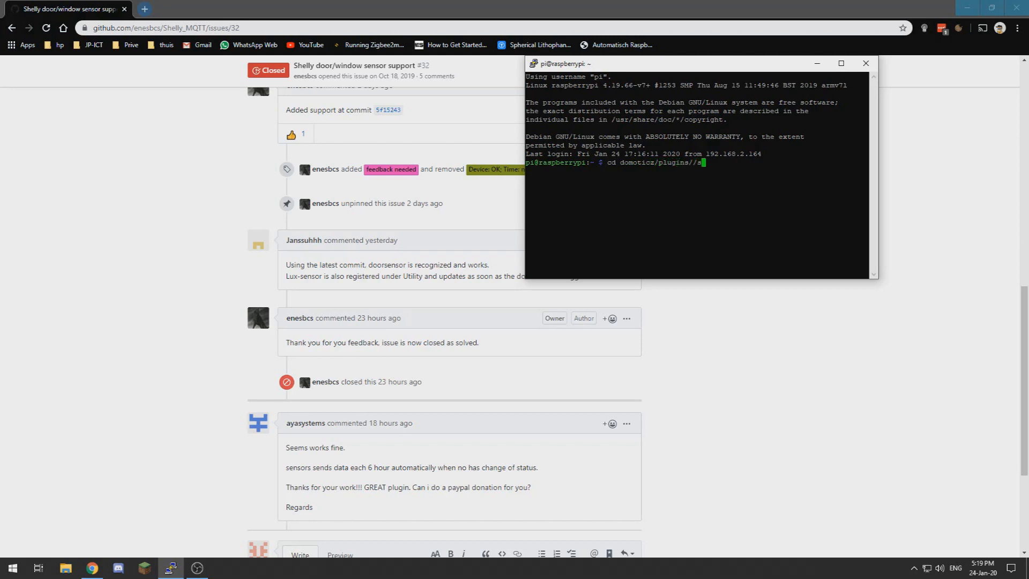
{"action": "type", "text": "Shelly_MQTT"}
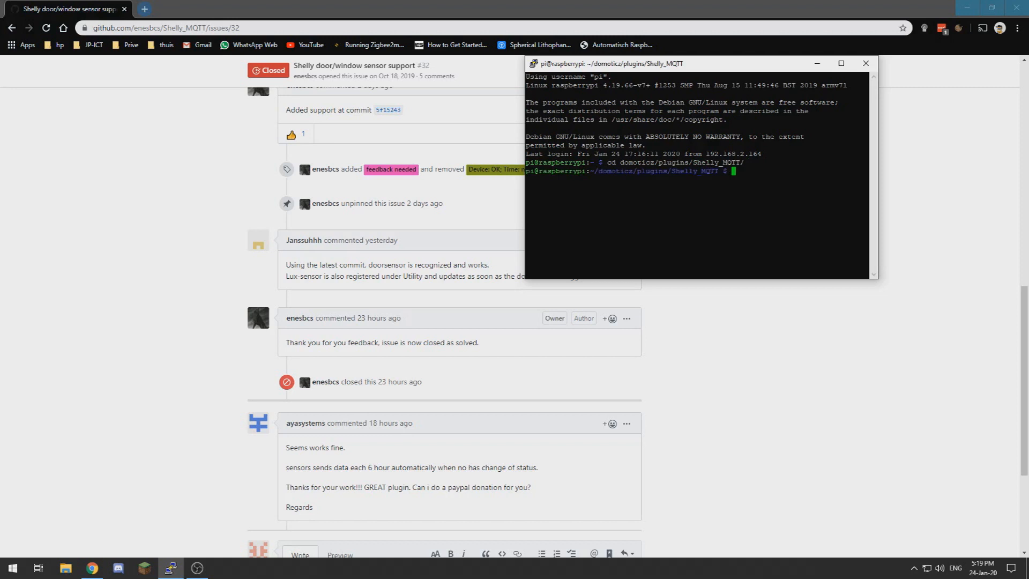
{"action": "type", "text": "git pull"}
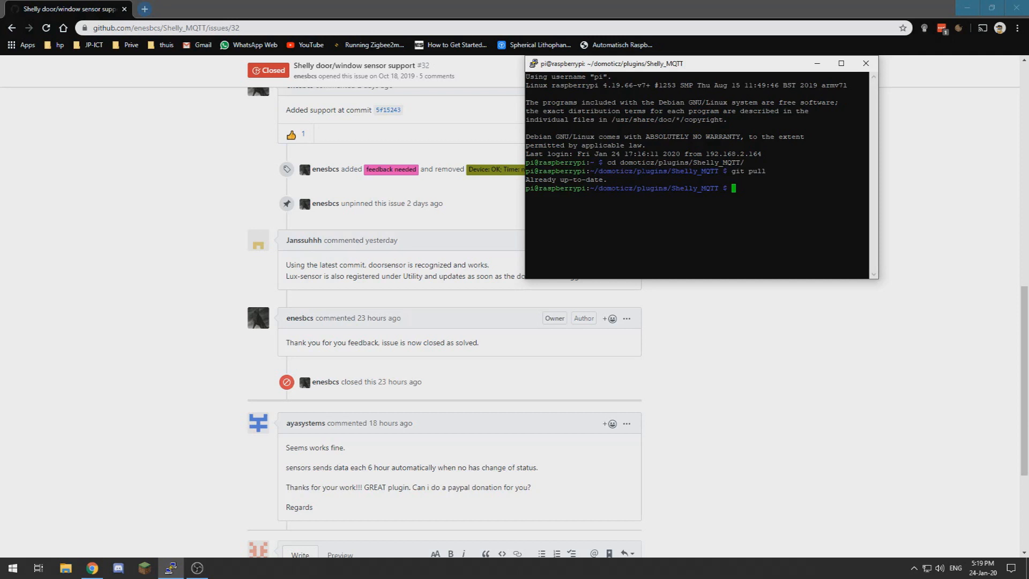
Step: Run sudo service domoticz restart to restart Domoticz
{"action": "type", "text": "sudo service domoticz restart"}
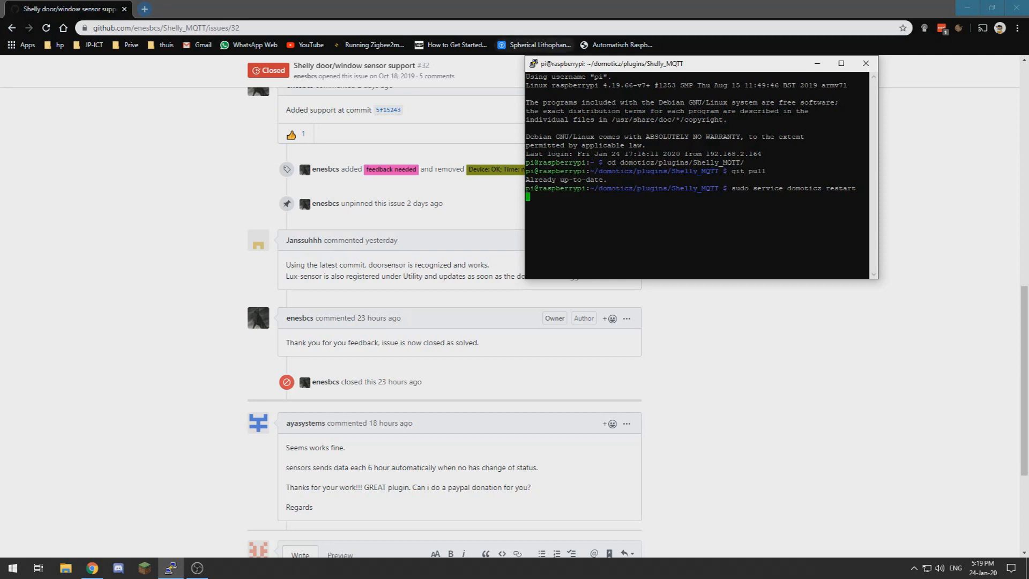
{"action": "mouse_move", "coordinate": [518, 235]}
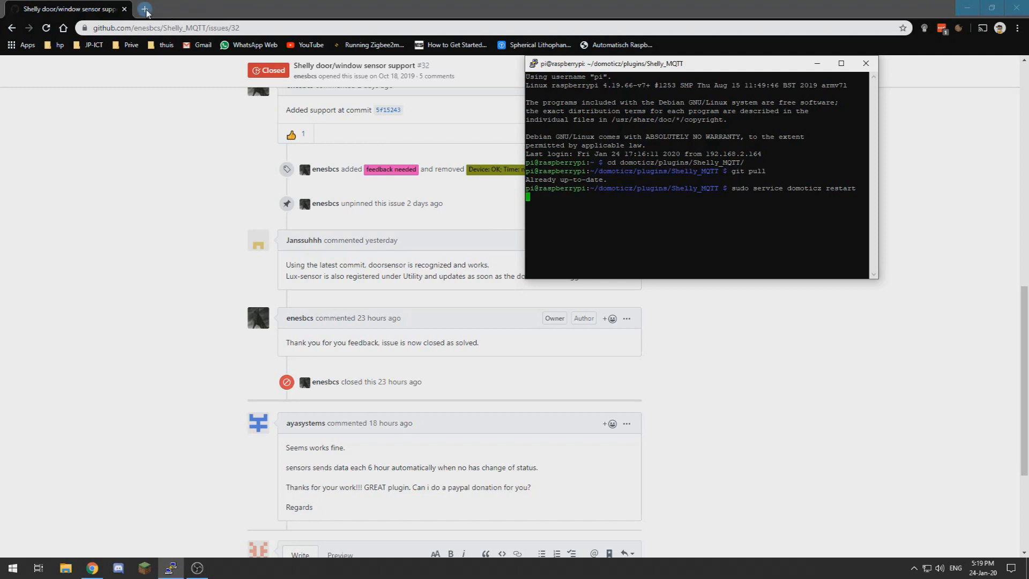
{"action": "mouse_move", "coordinate": [143, 10]}
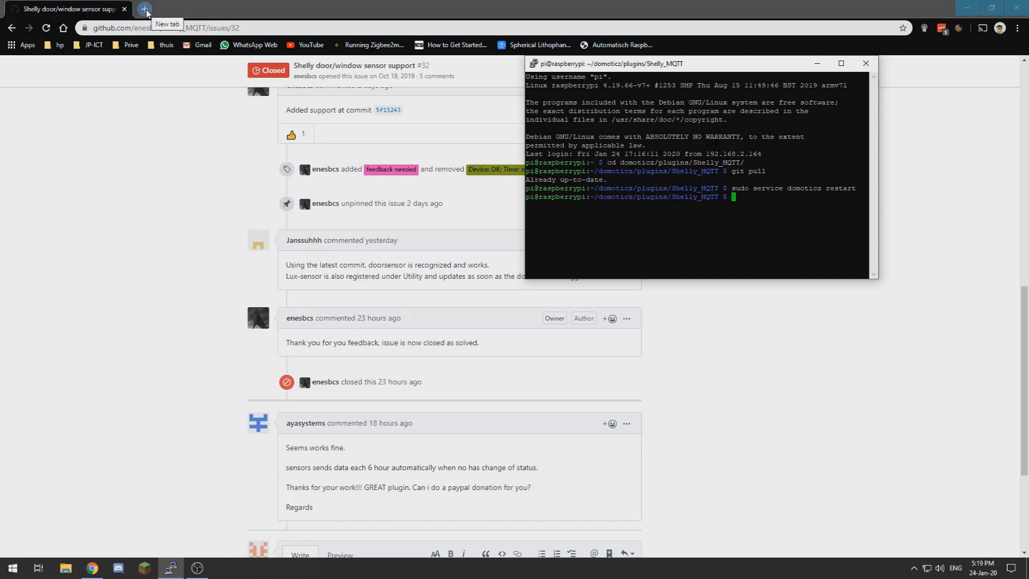
Step: Load the Domoticz dashboard in a new tab and list all devices via Instellingen > Apparaten
{"action": "left_click", "coordinate": [143, 9]}
{"action": "type", "text": "192.168.2.211:8080/#/Dashboard"}
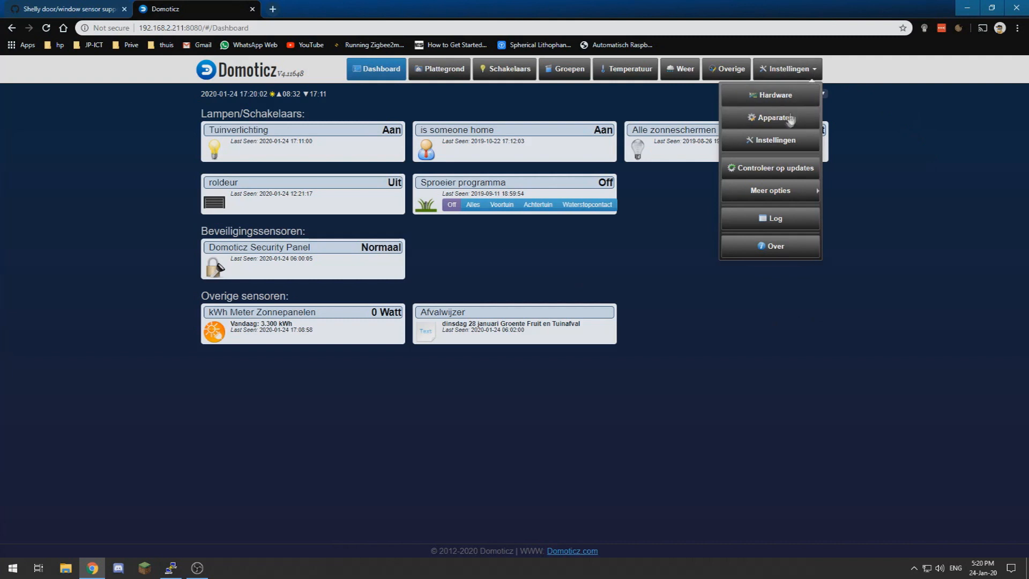
{"action": "left_click", "coordinate": [776, 118]}
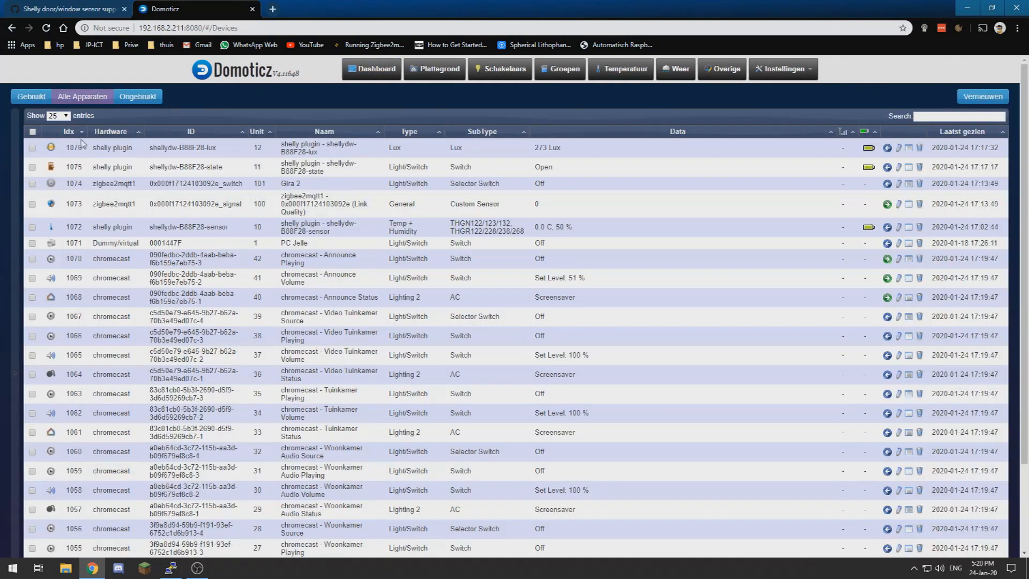